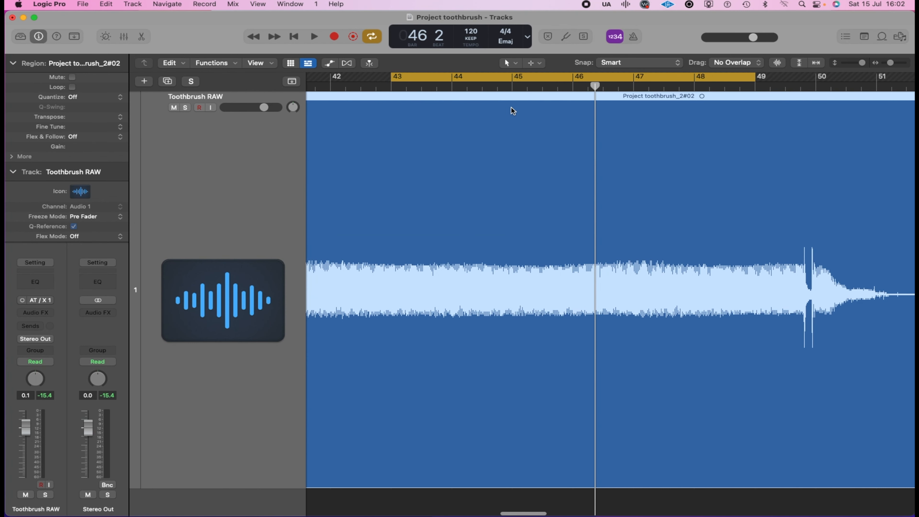
- Switch to the Scissors tool and split the toothbrush recording at bar 43
click(516, 63)
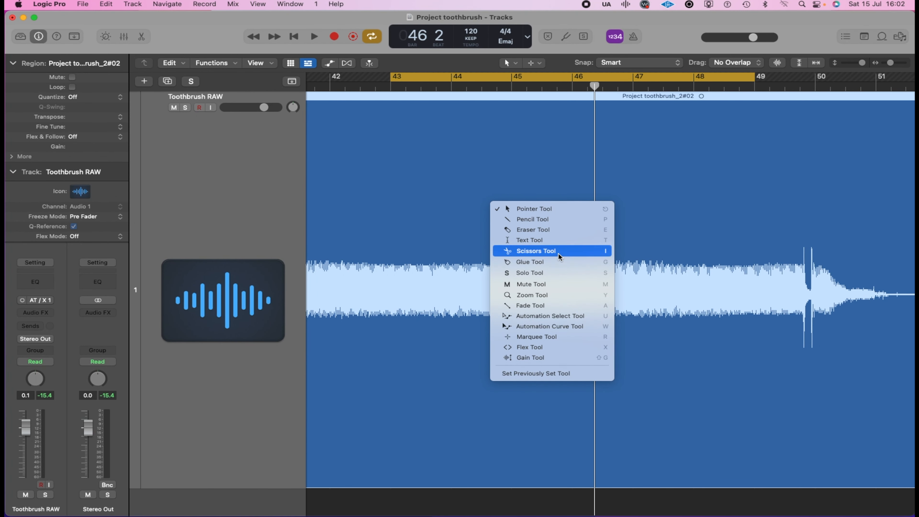
click(537, 251)
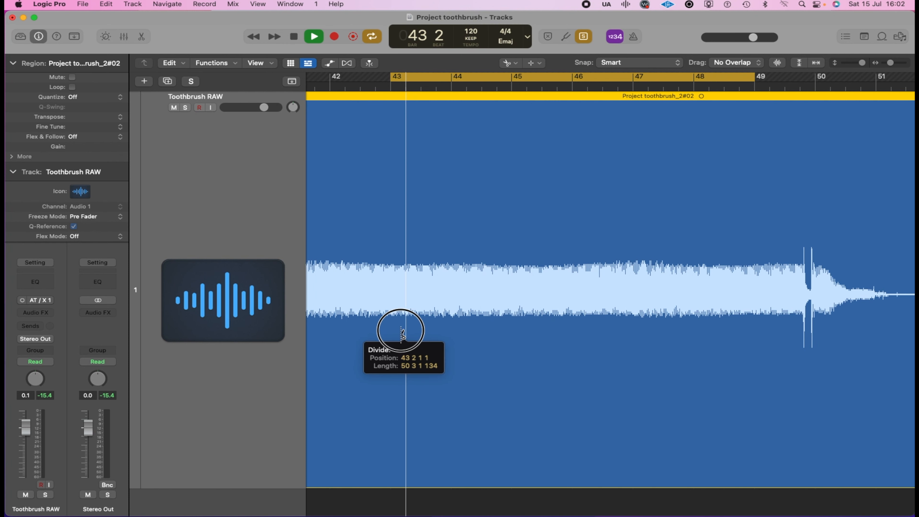
click(402, 333)
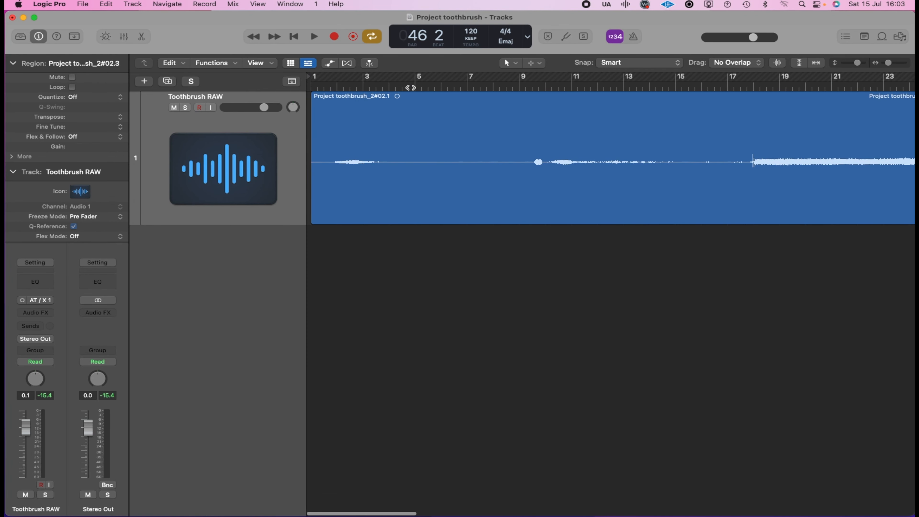
- Split the recording at bars 5 and 9 to isolate the quiet stretch
drag(418, 76, 521, 76)
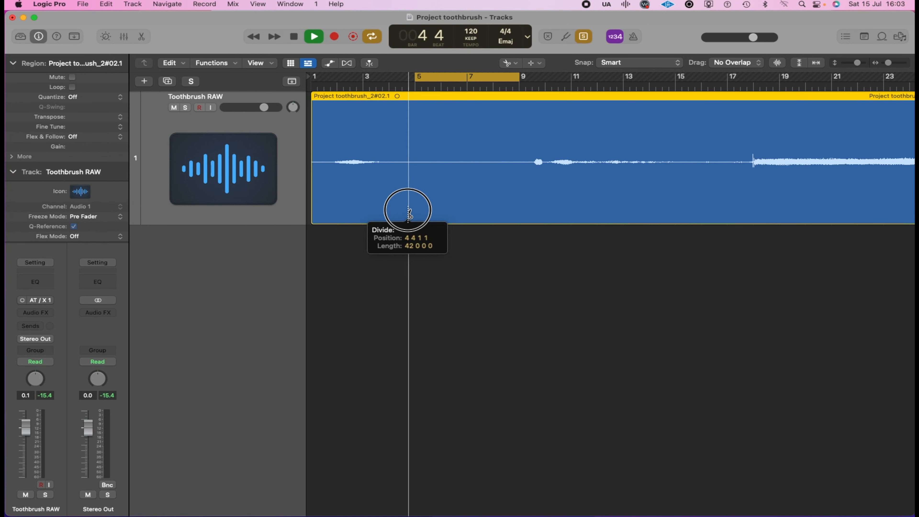
click(408, 214)
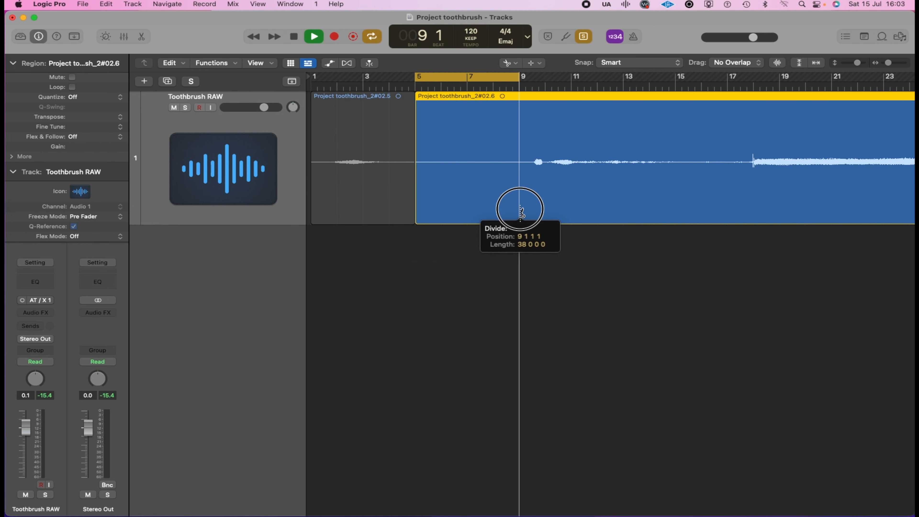
click(520, 215)
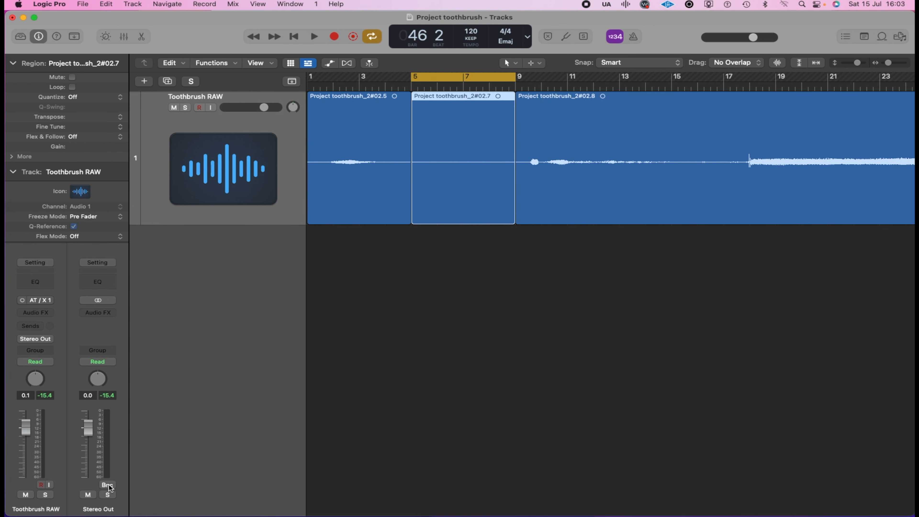
- Bounce the quiet region as a 24-bit WAV named 'Room tone' in RAW Files
click(108, 484)
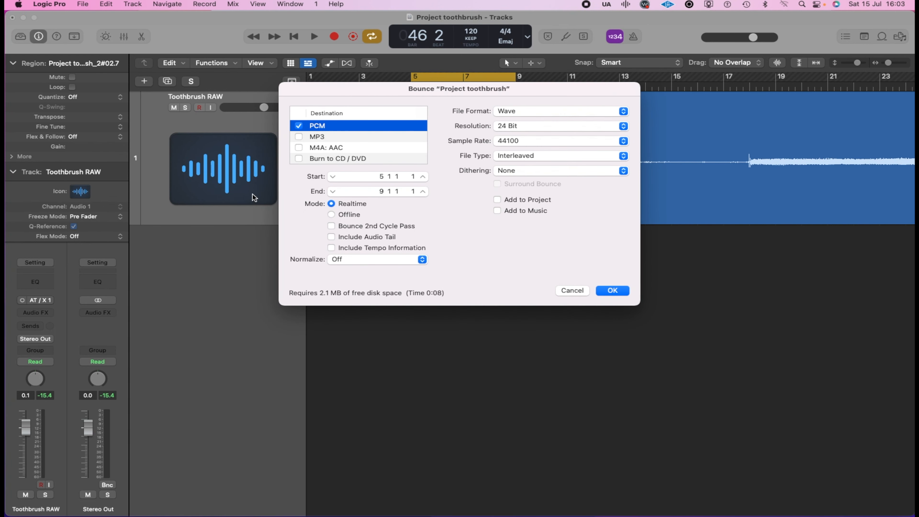
click(613, 291)
text(R)
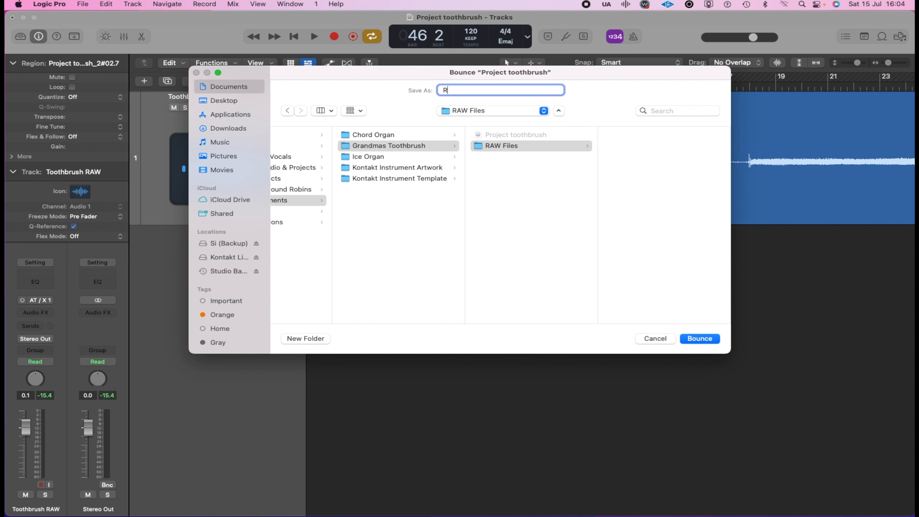
text(oom tone)
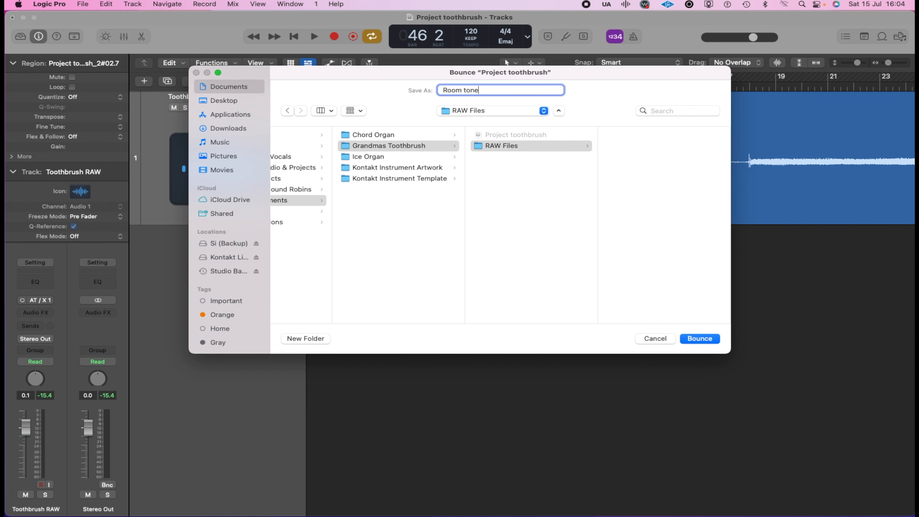
click(700, 339)
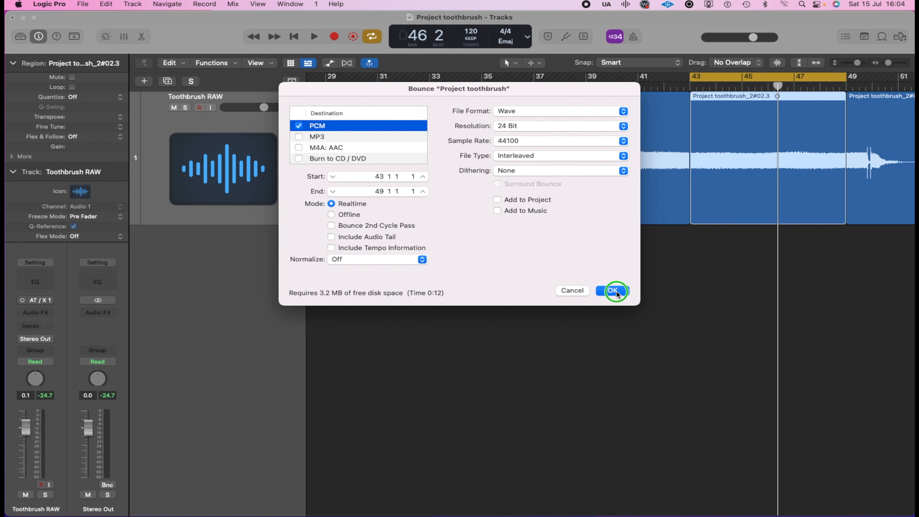
- Bounce the bar 43–49 section as a 24-bit WAV named 'Toothbrush'
click(615, 290)
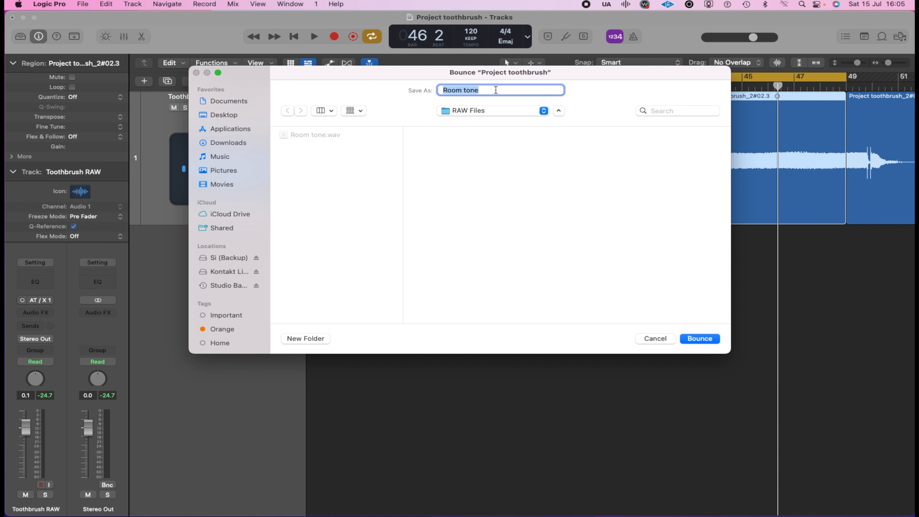
text(T)
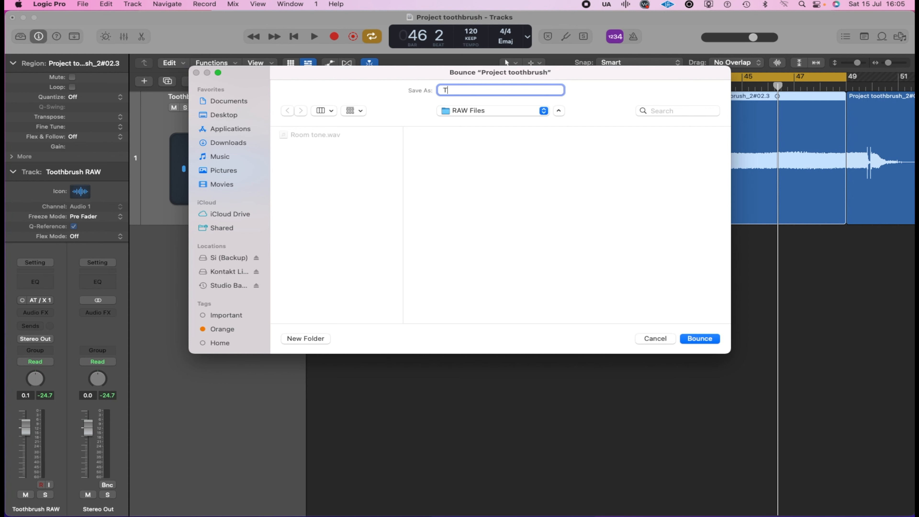
text(oothbrus)
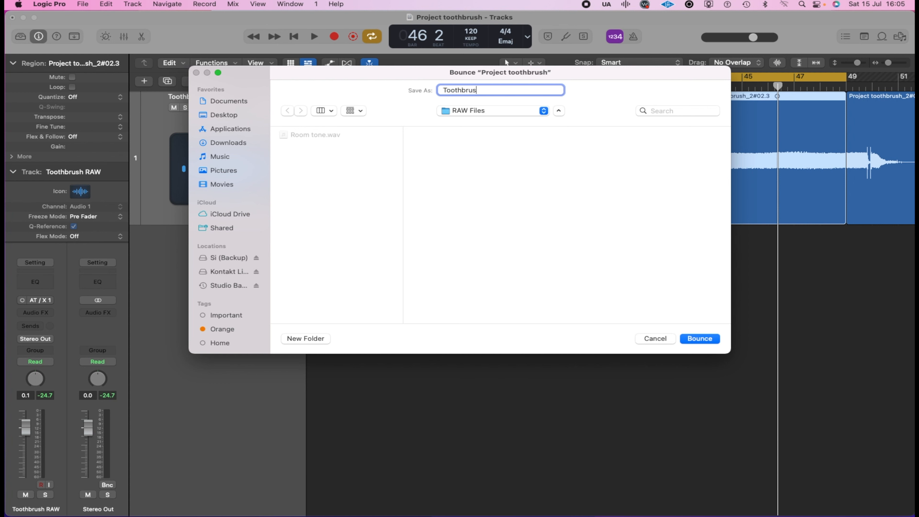
click(700, 339)
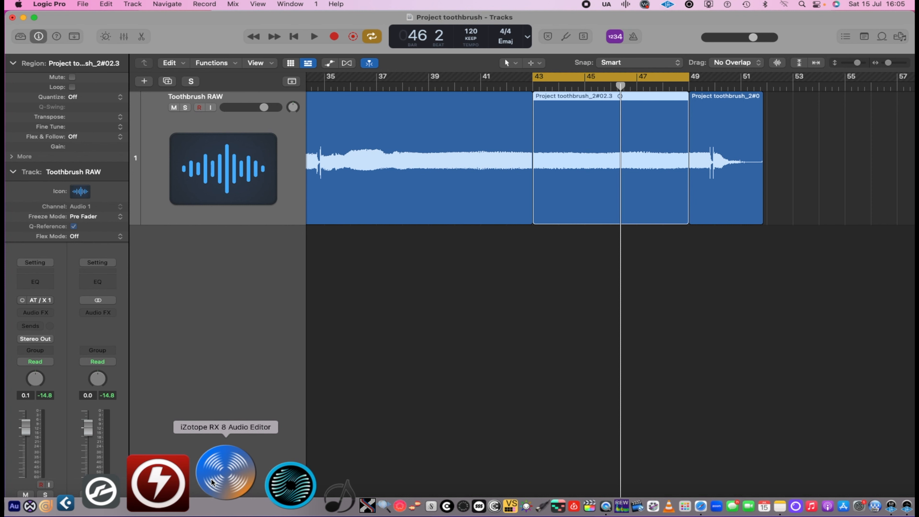
- Launch iZotope RX 8, view Toothbrush.wav, then return to Room tone.wav
click(224, 475)
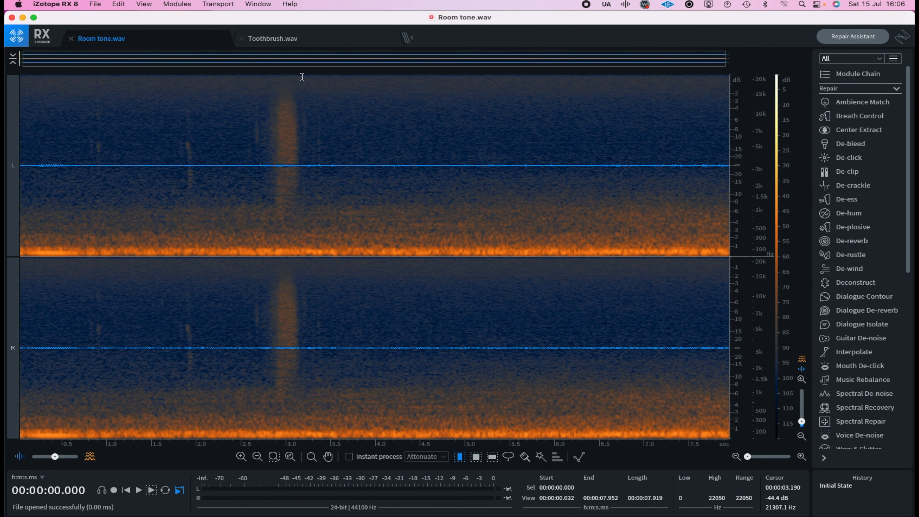
click(272, 39)
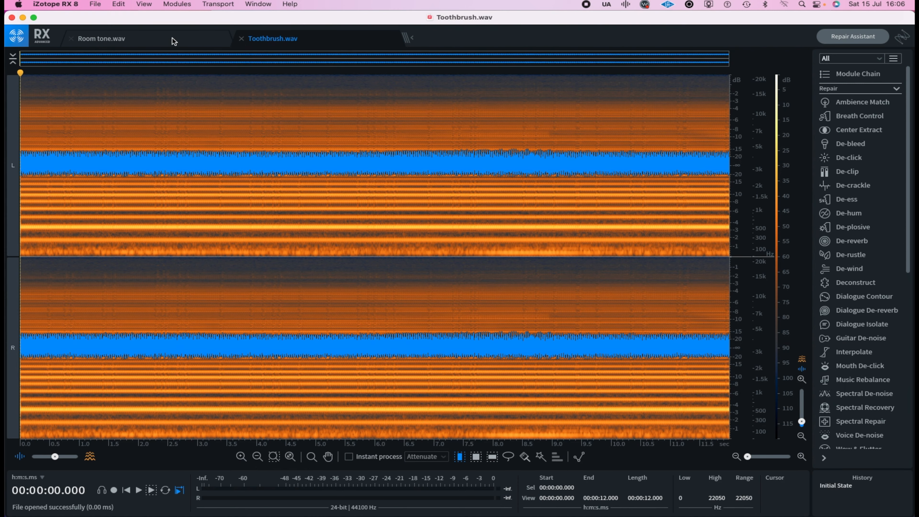
click(102, 38)
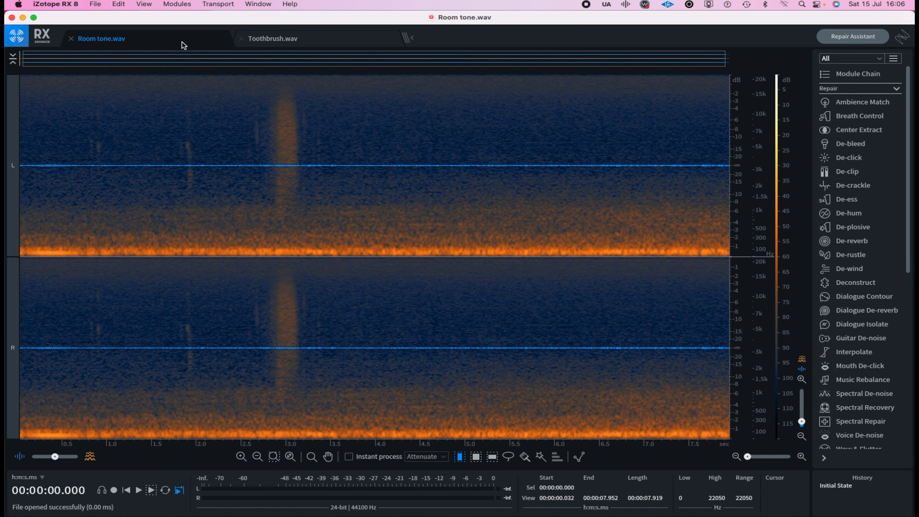
mouse_move(854, 428)
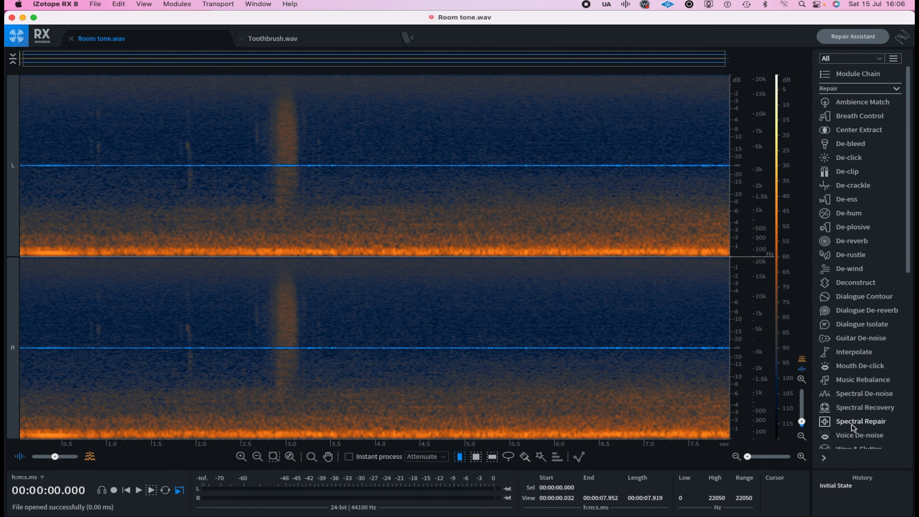
mouse_move(857, 425)
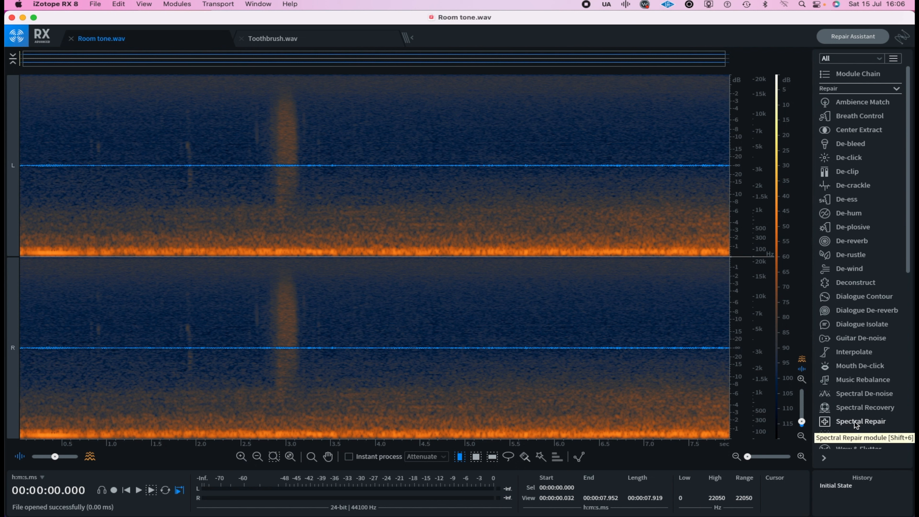
mouse_move(849, 401)
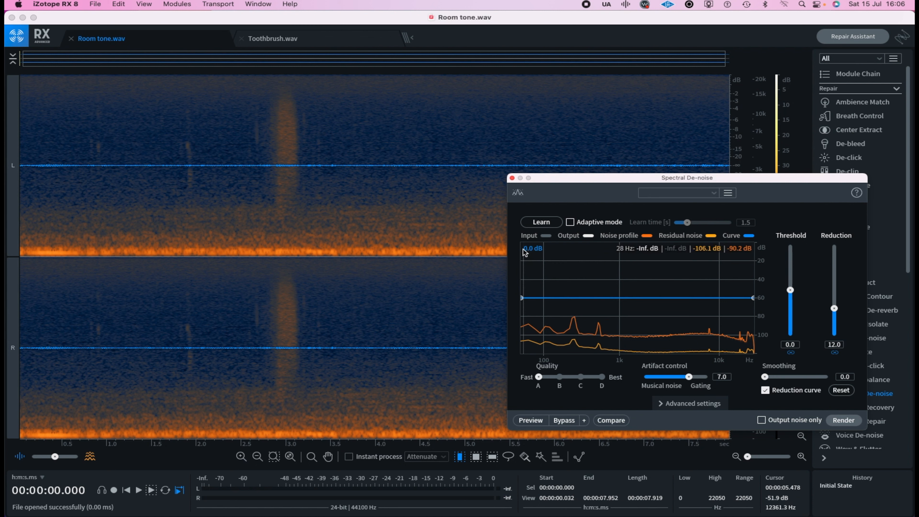
- Learn the room tone as the noise profile and preview Spectral De-noise on Toothbrush.wav
click(542, 222)
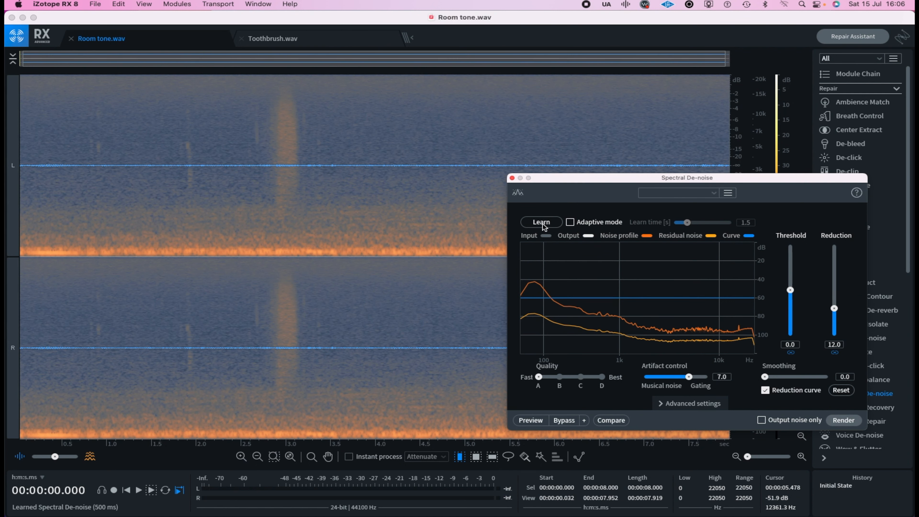
mouse_move(544, 227)
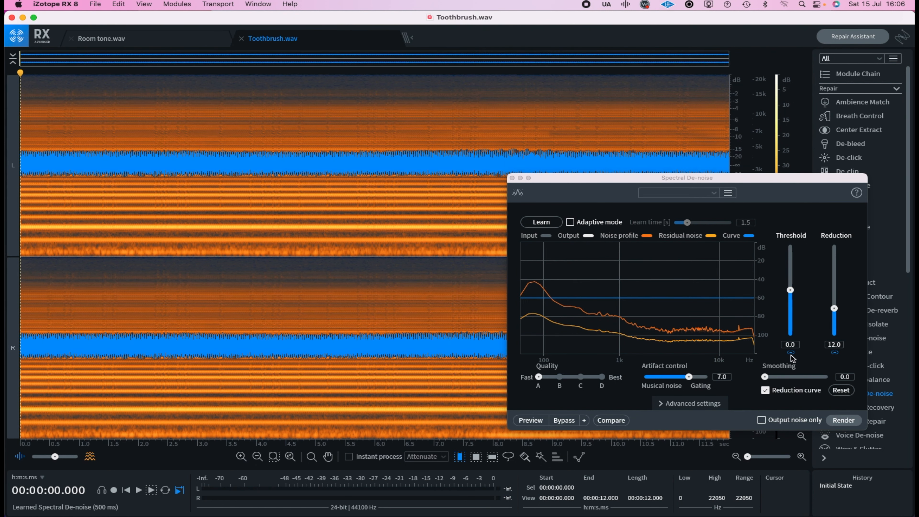
mouse_move(557, 348)
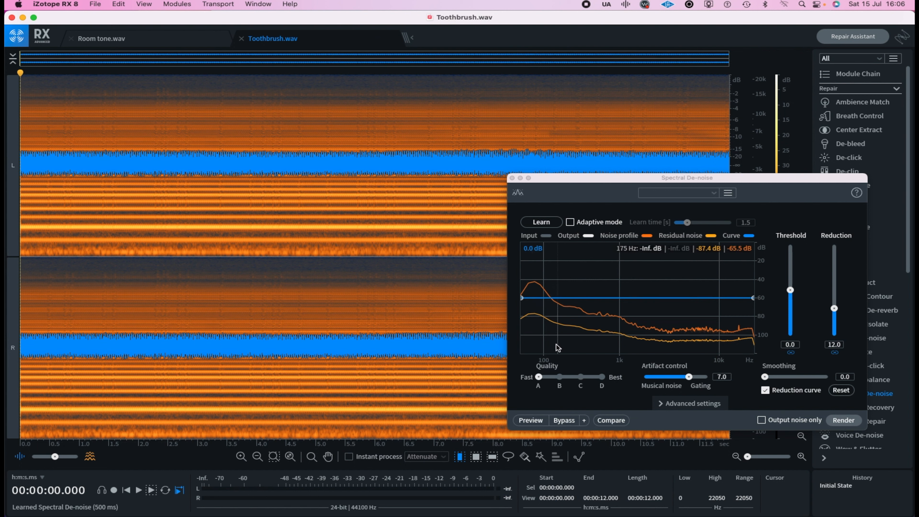
click(531, 420)
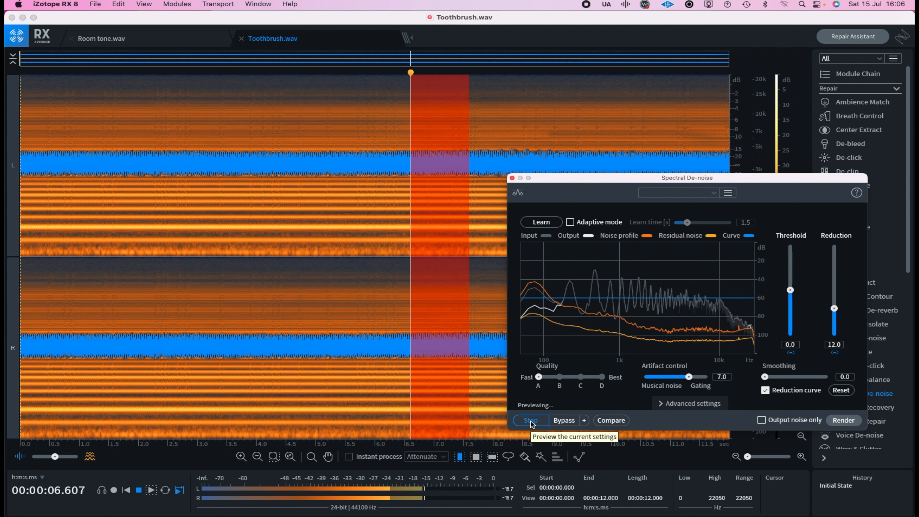
click(530, 421)
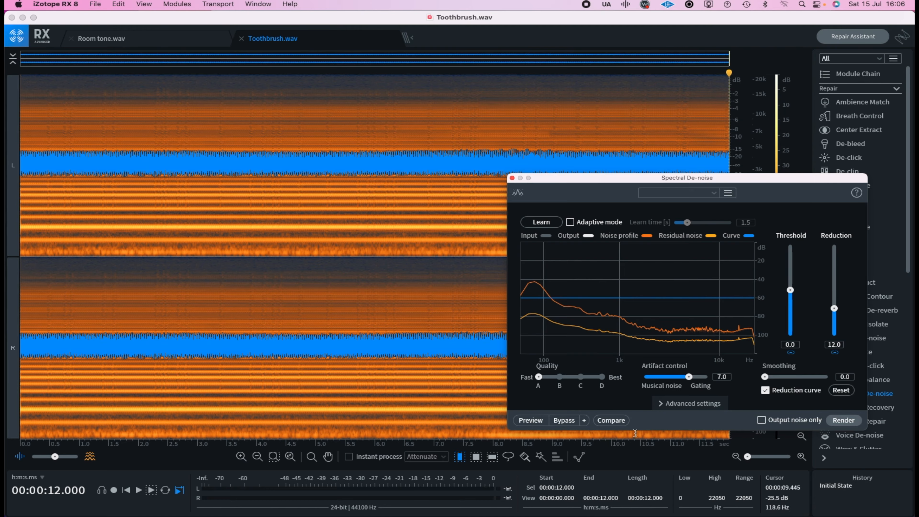
click(843, 420)
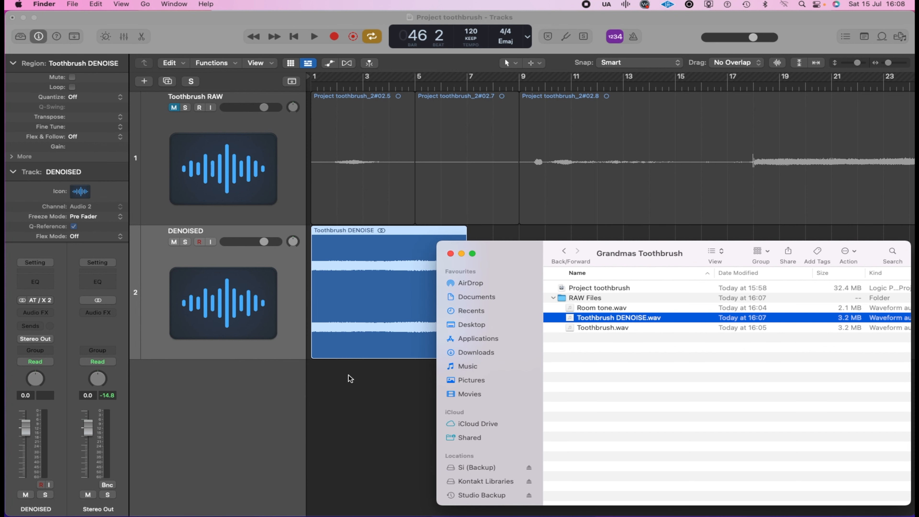
mouse_move(420, 348)
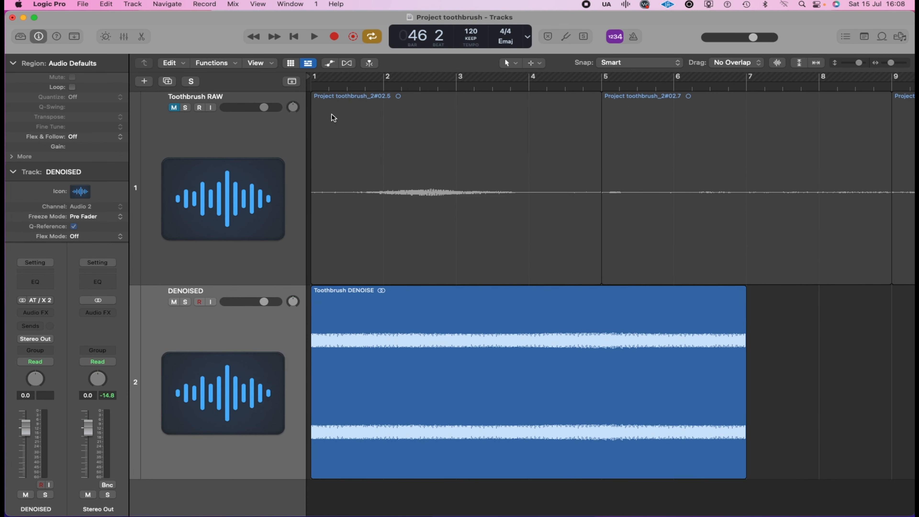
- Set the cycle range over bars 1 to 7
drag(313, 76, 739, 77)
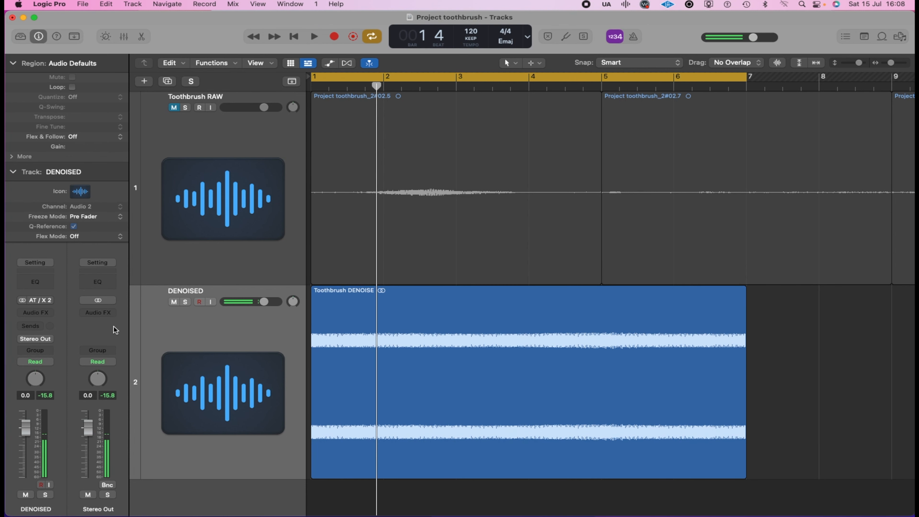
- Insert the Tuner plug-in on DENOISED and open the Toothbrush DENOISE region in the editor
click(35, 312)
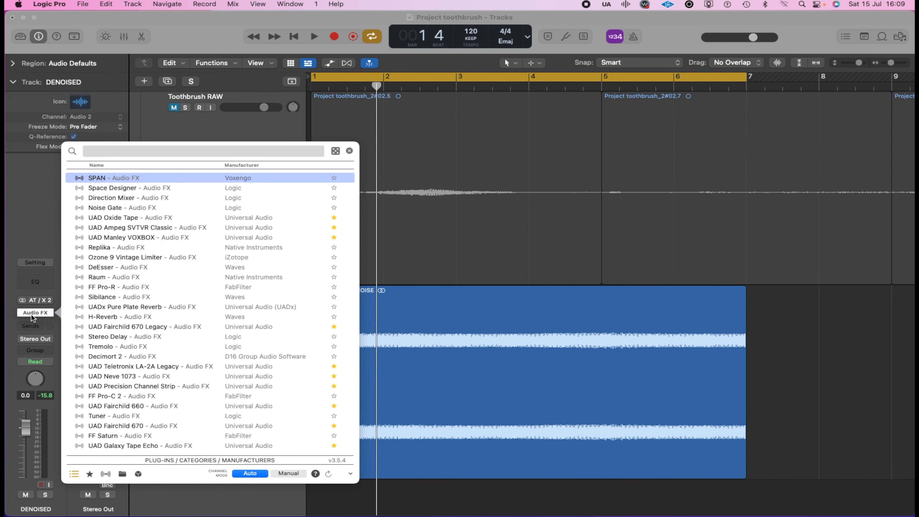
text(tuner)
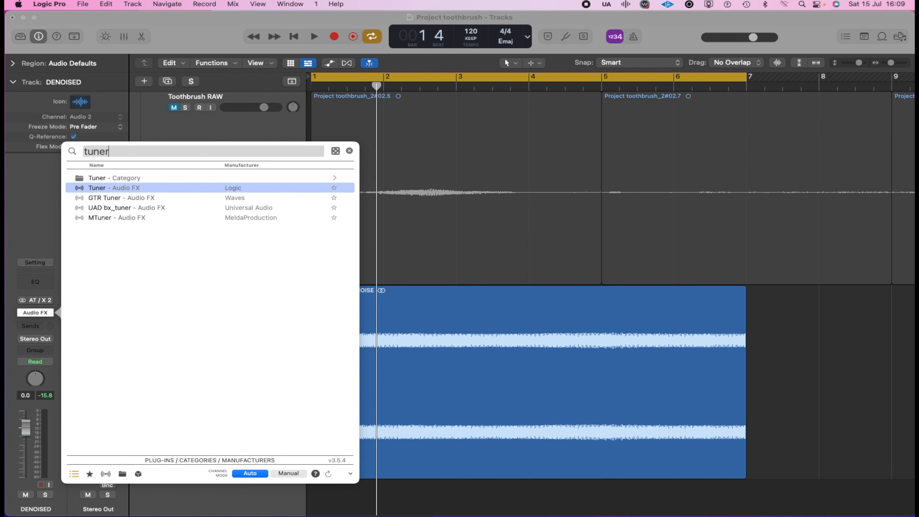
click(96, 187)
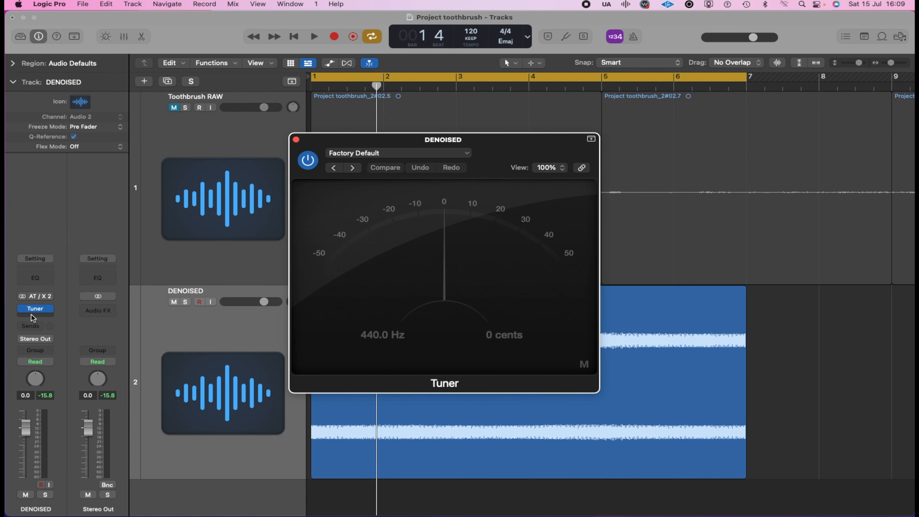
click(313, 36)
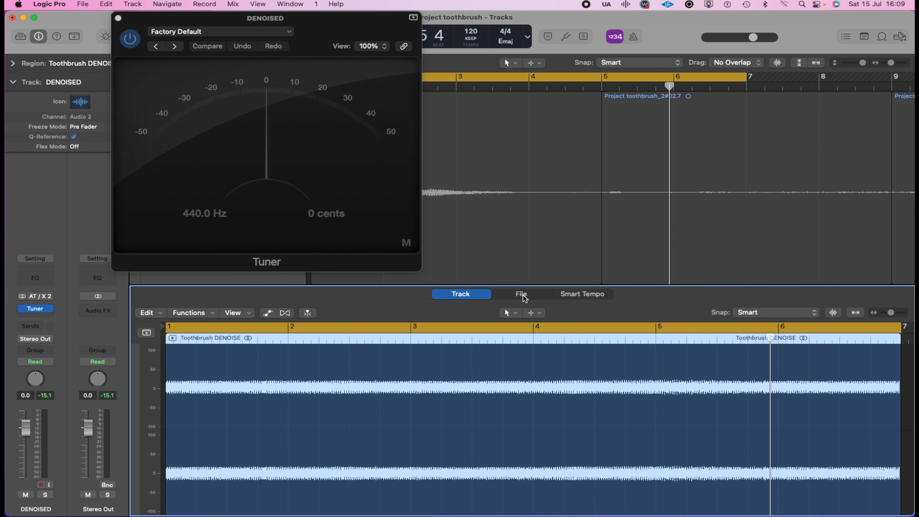
- Turn on Flex for the DENOISED track and set its mode to Flex Pitch
click(285, 312)
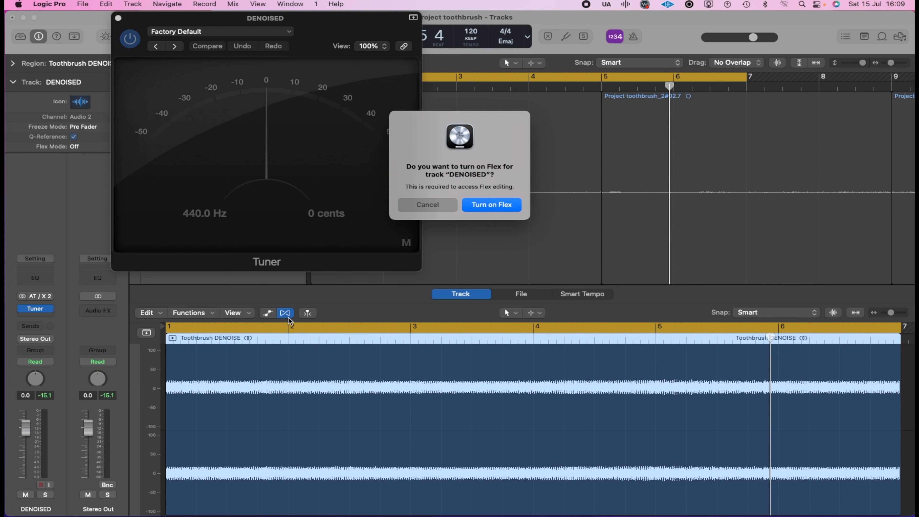
click(491, 205)
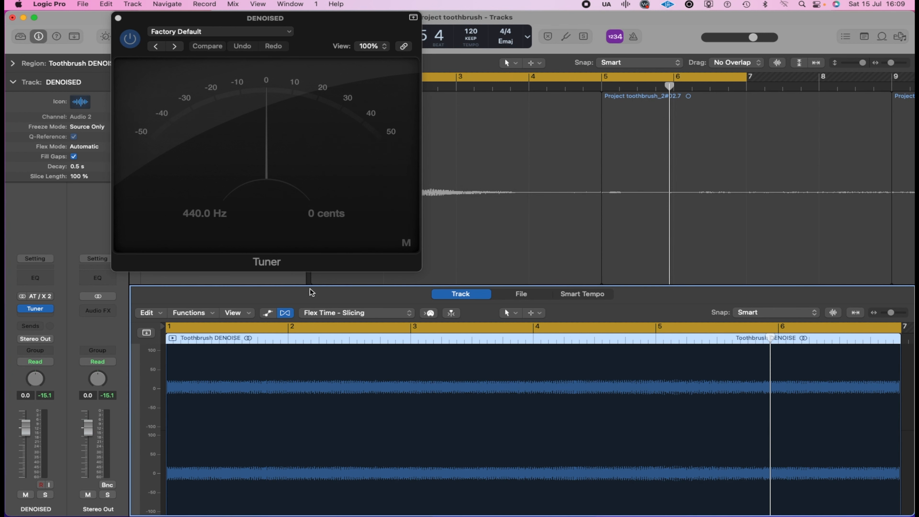
click(354, 313)
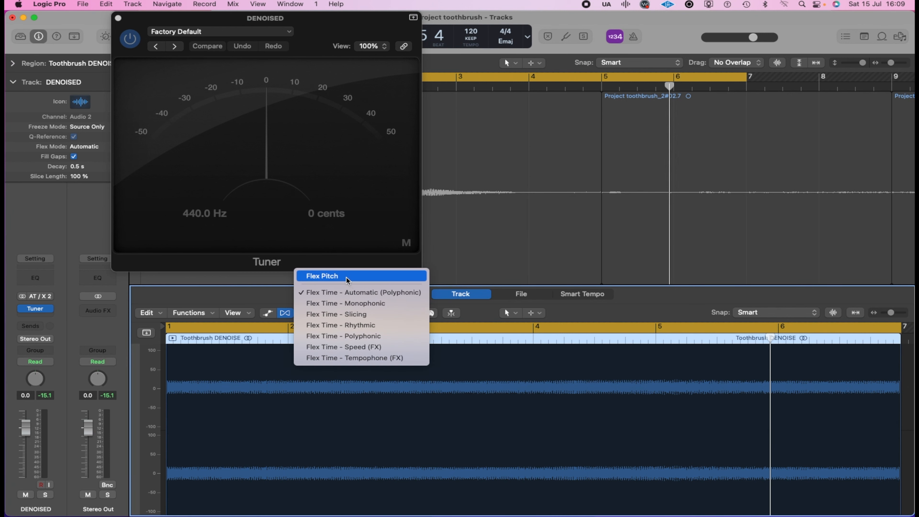
click(323, 275)
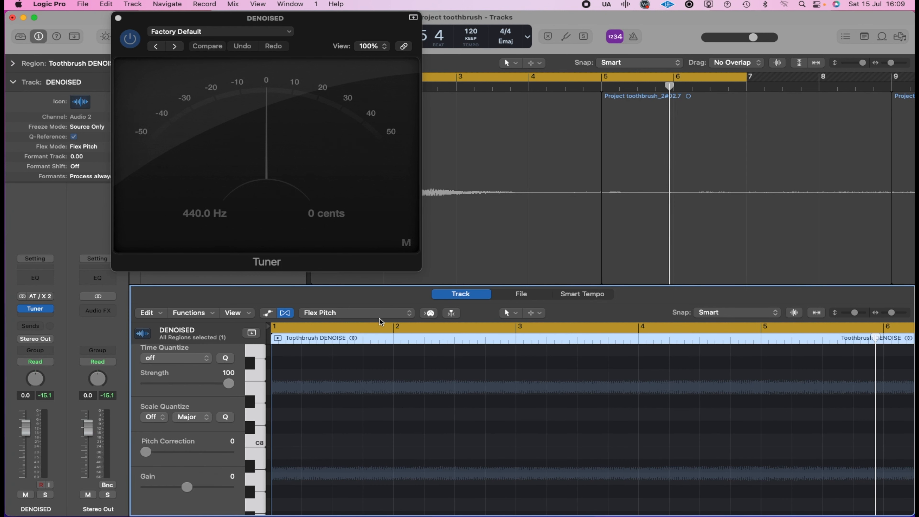
mouse_move(430, 407)
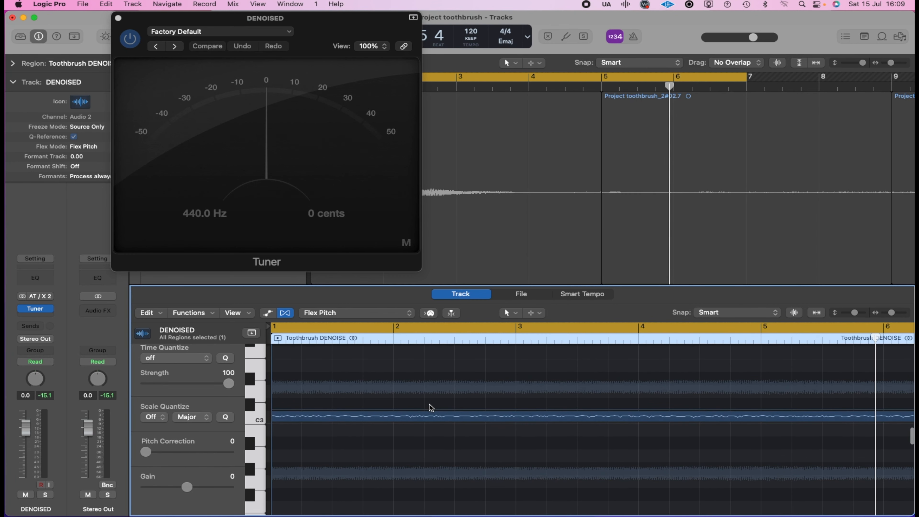
- Set Pitch Correction to 100 on the single detected note
click(303, 419)
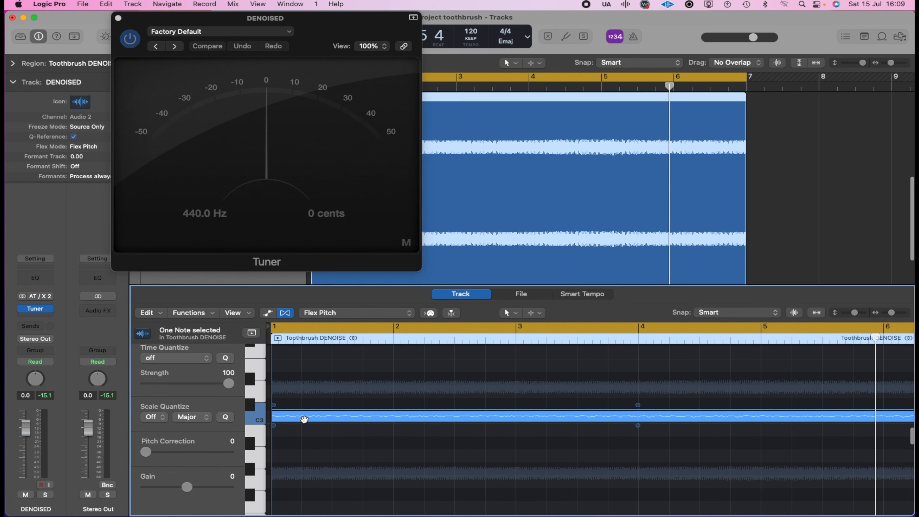
mouse_move(161, 457)
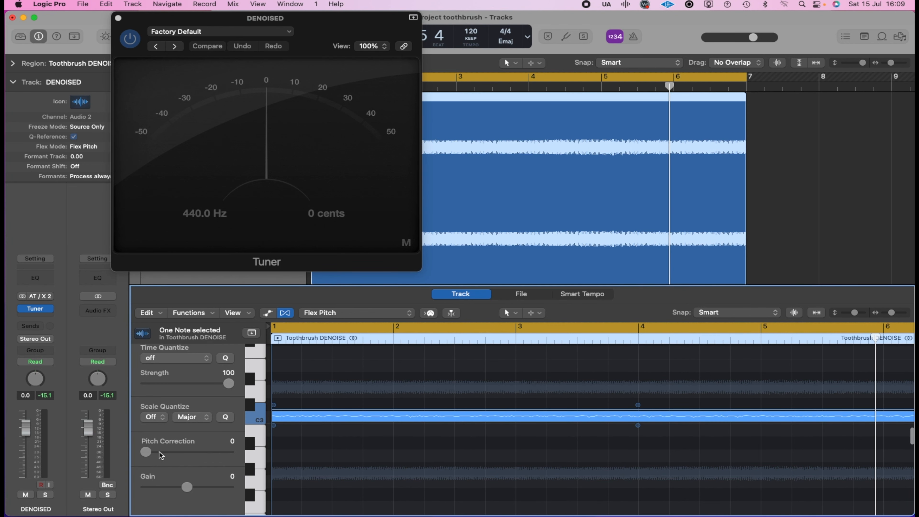
drag(146, 452, 229, 447)
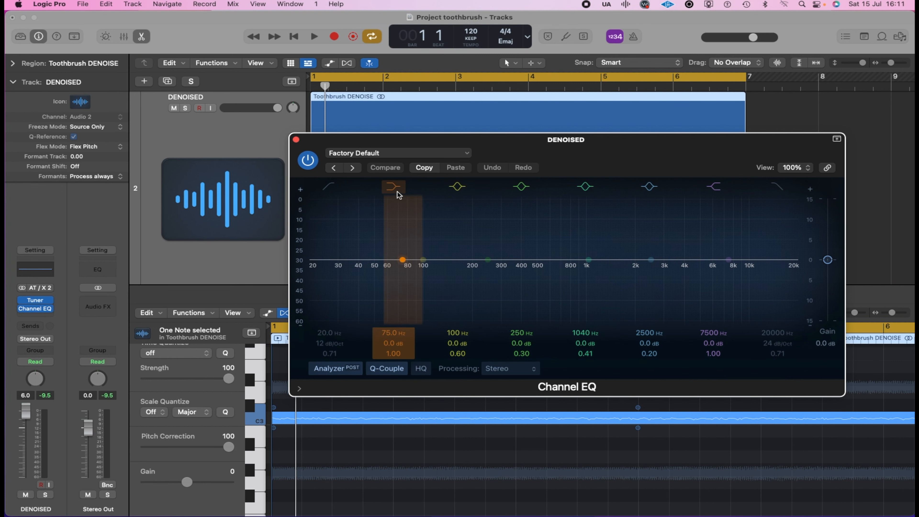
- Enable the Channel EQ low cut at about 173 Hz, 36 dB/Oct, then close the EQ
click(313, 37)
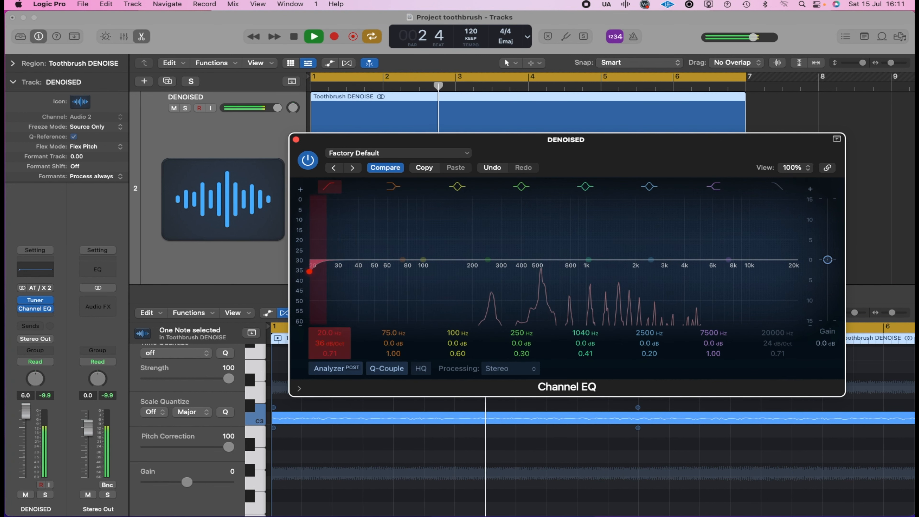
drag(310, 271, 494, 271)
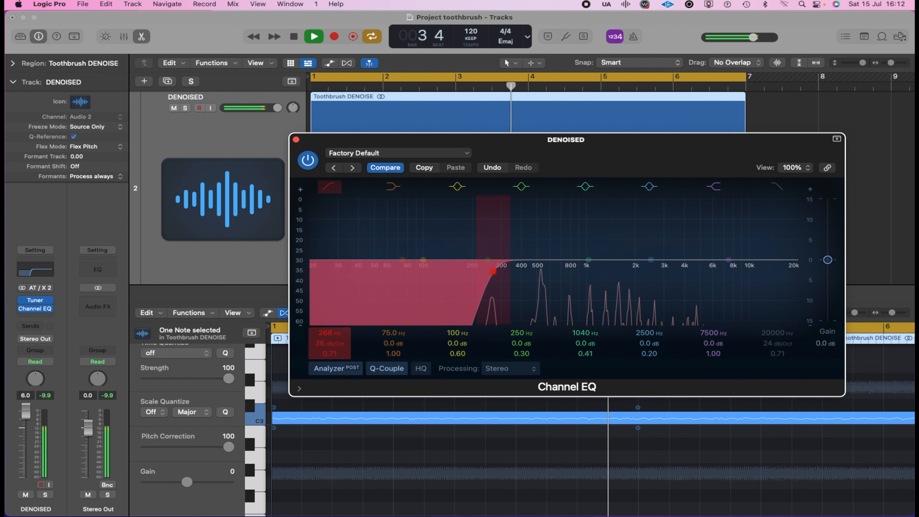
drag(493, 271, 465, 271)
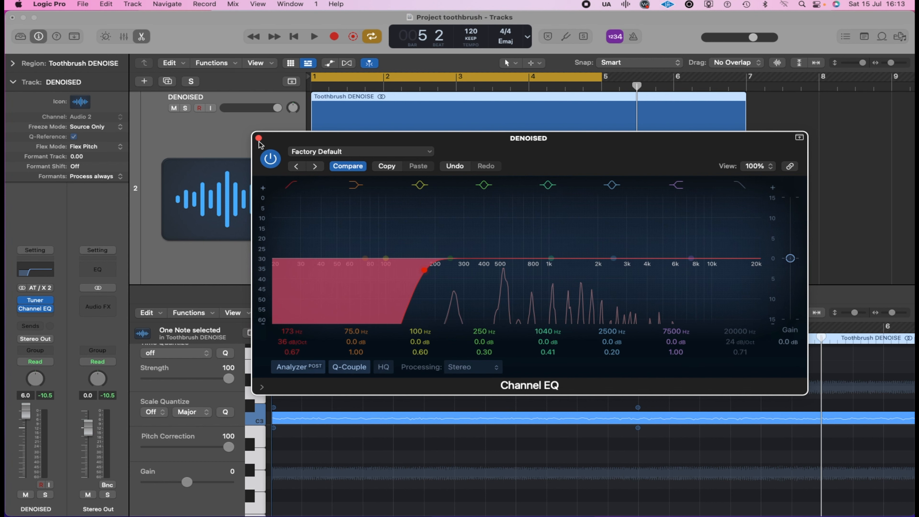
click(259, 143)
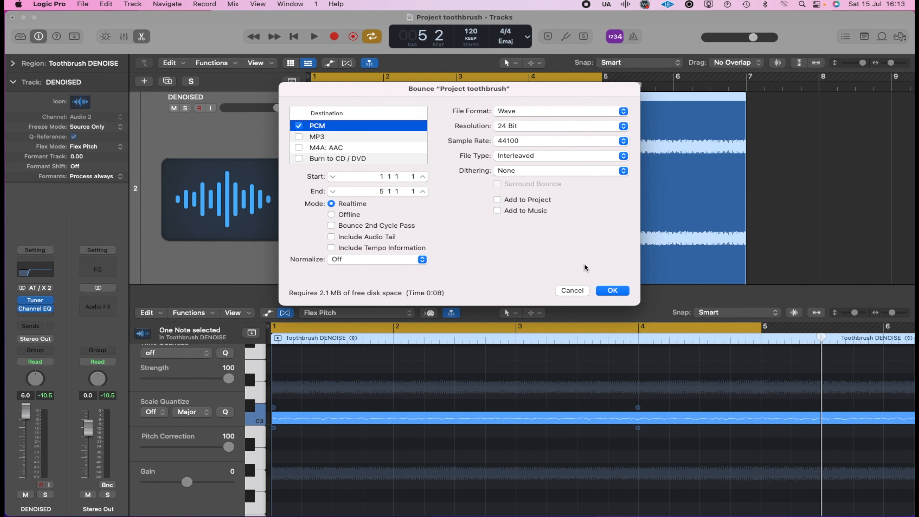
- Bounce to a 24-bit WAV named ToothbrushFINAL, replacing the existing file
click(613, 290)
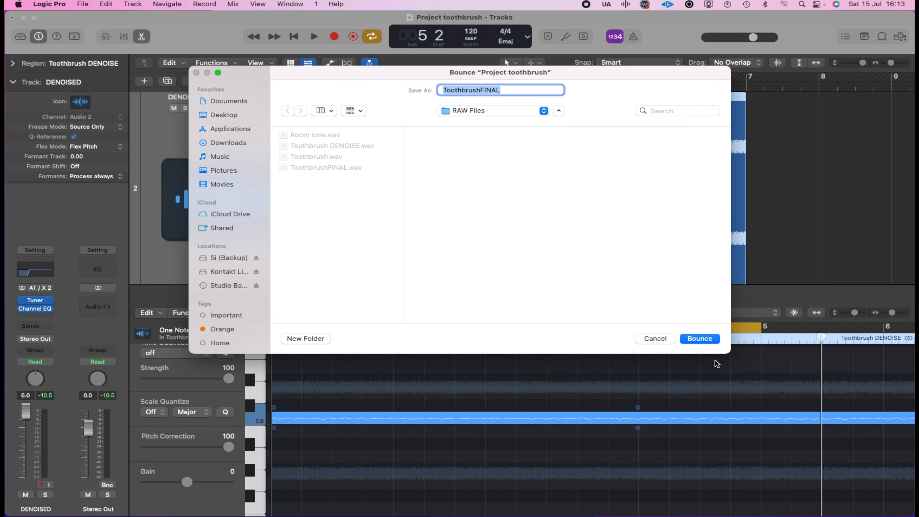
click(700, 339)
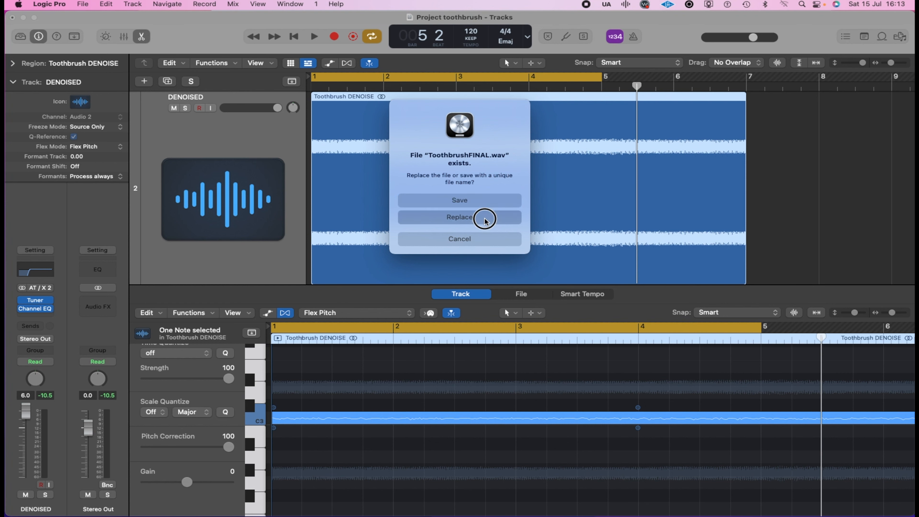
click(460, 218)
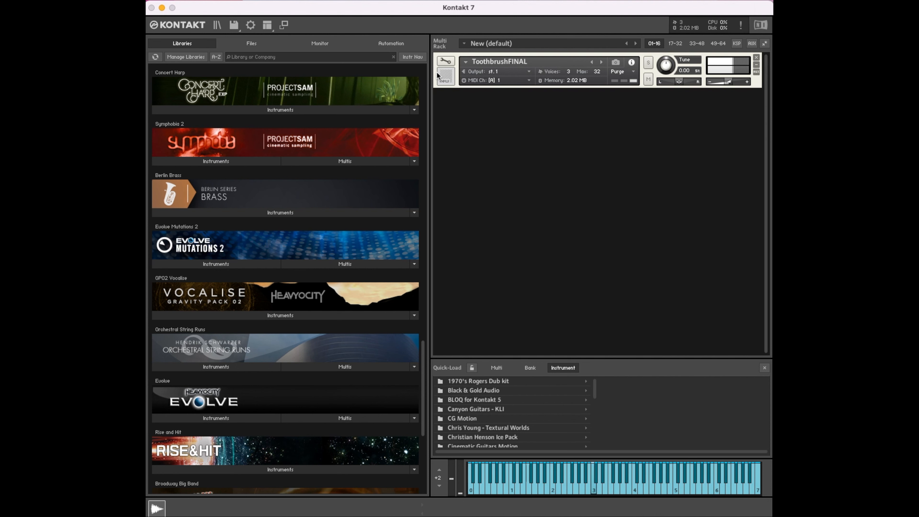
- Edit ToothbrushFINAL in Kontakt, view its Mapping Editor, and toggle the Wave Editor open
click(447, 61)
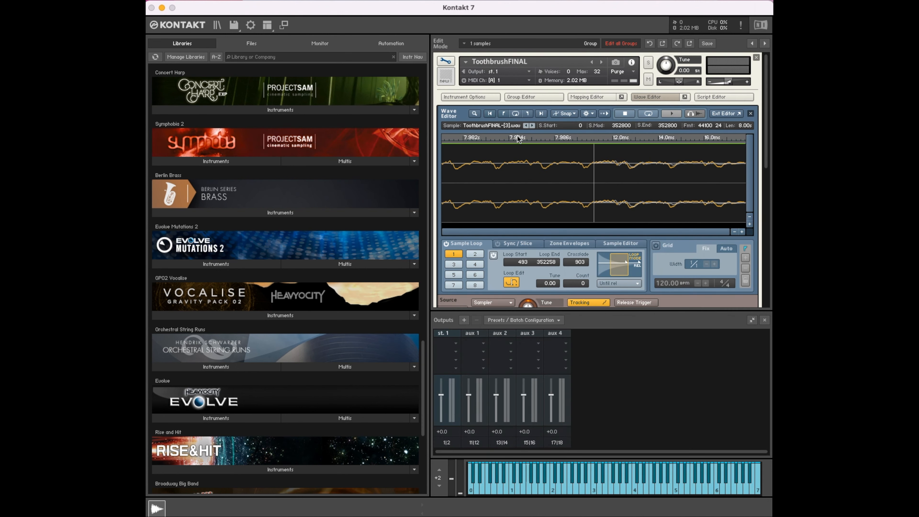
click(588, 96)
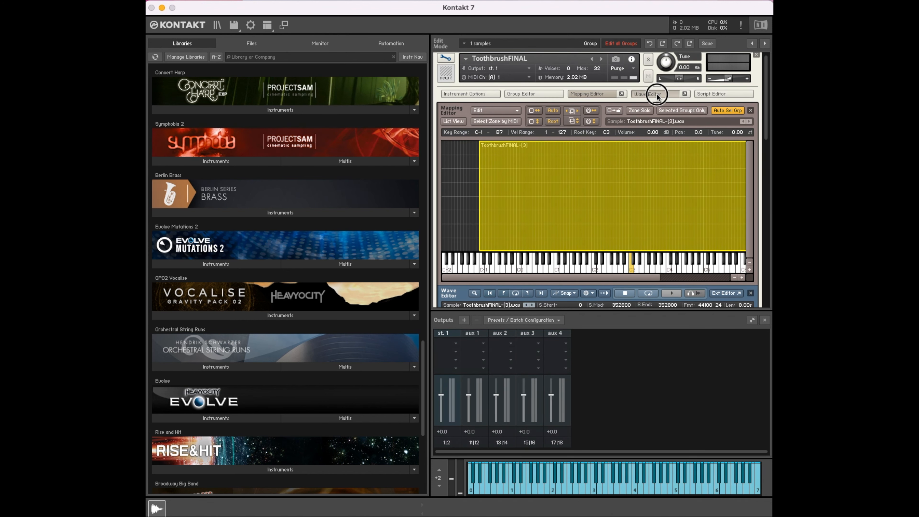
click(649, 93)
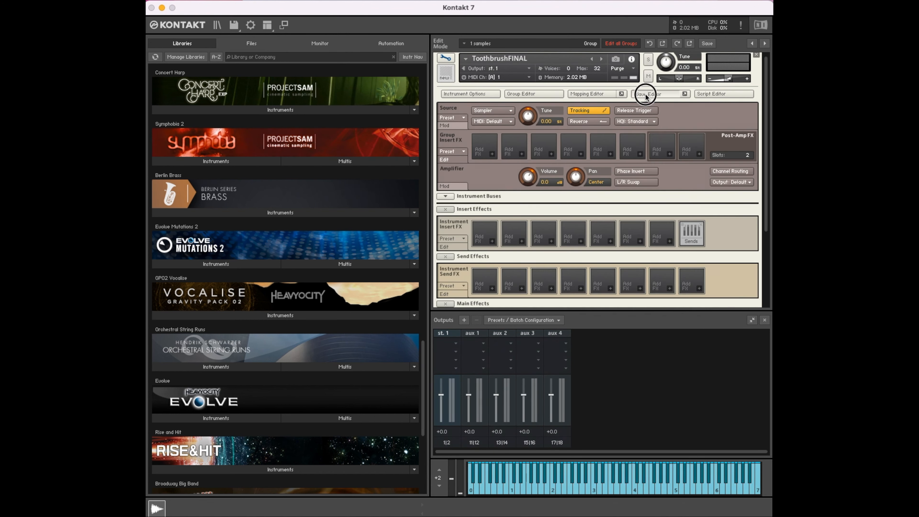
click(647, 94)
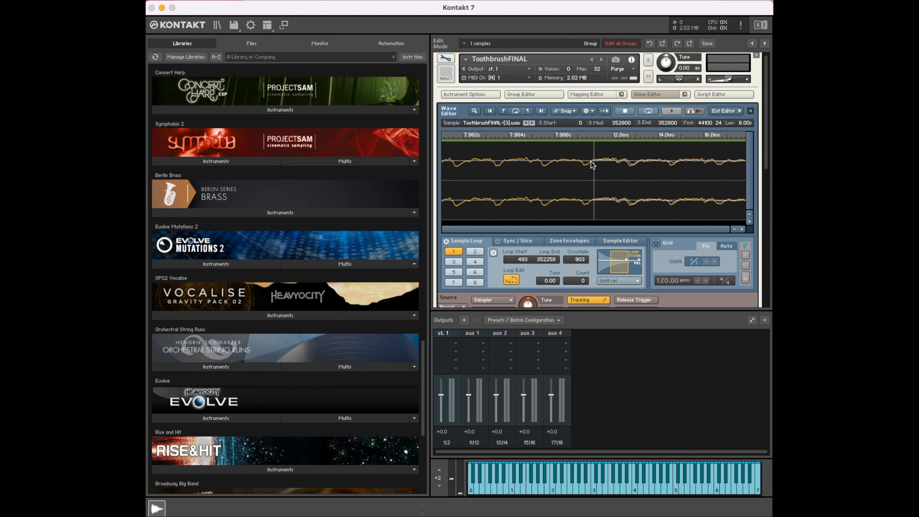
mouse_move(630, 170)
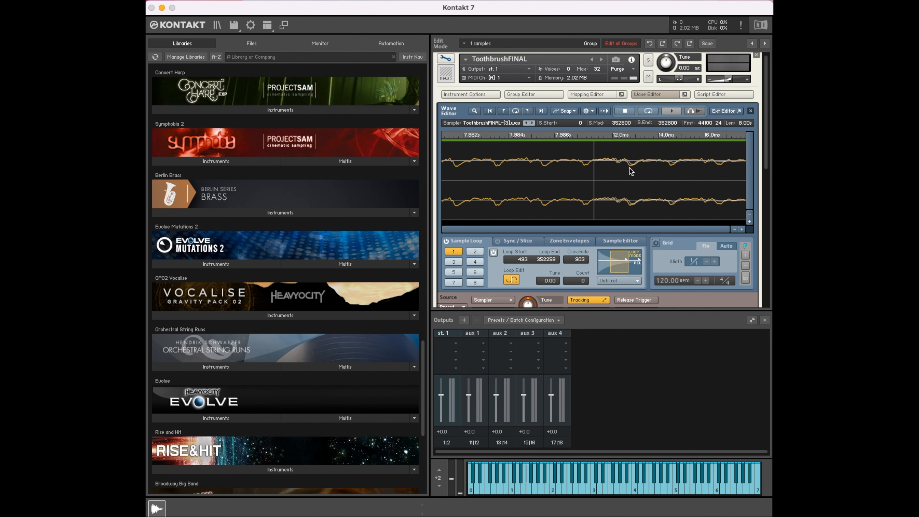
mouse_move(638, 176)
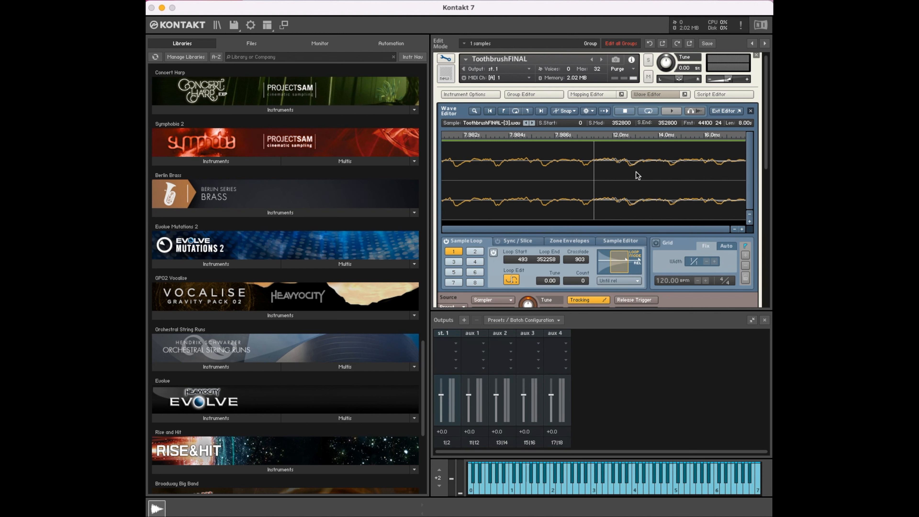
mouse_move(638, 186)
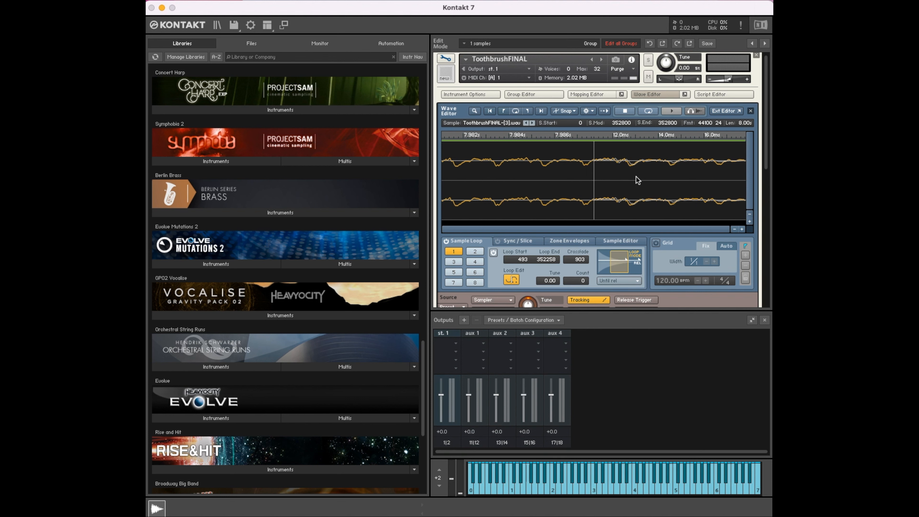
mouse_move(627, 173)
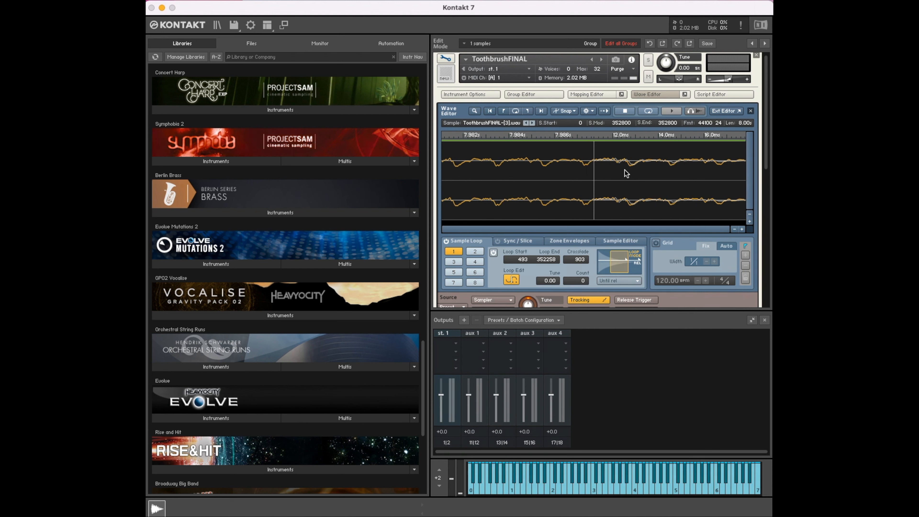
mouse_move(616, 219)
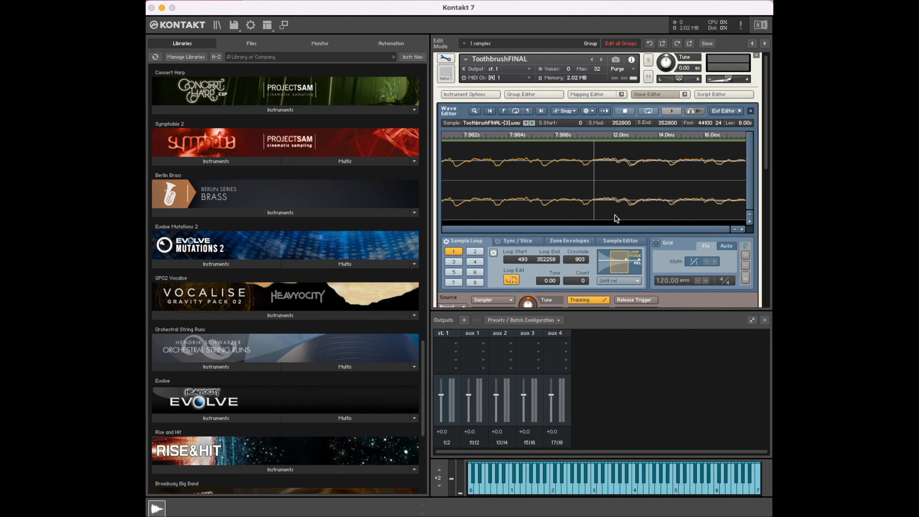
mouse_move(707, 208)
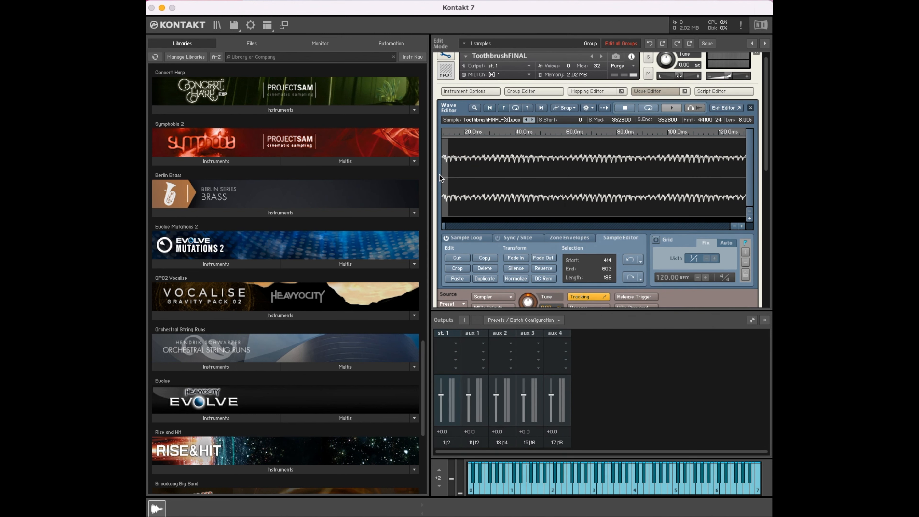
mouse_move(544, 260)
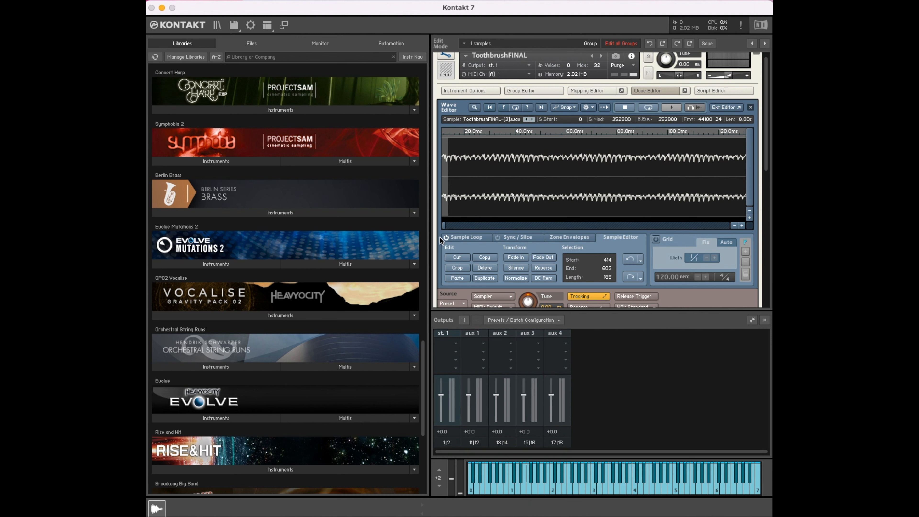
- Bring the end of the ToothbrushFINAL waveform, around 7.9 s, into view in the Sample Editor
click(742, 225)
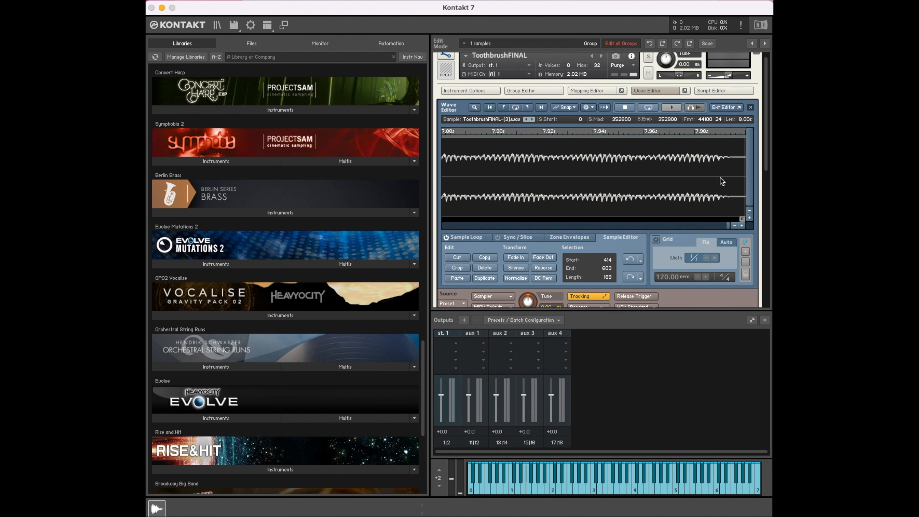
mouse_move(559, 234)
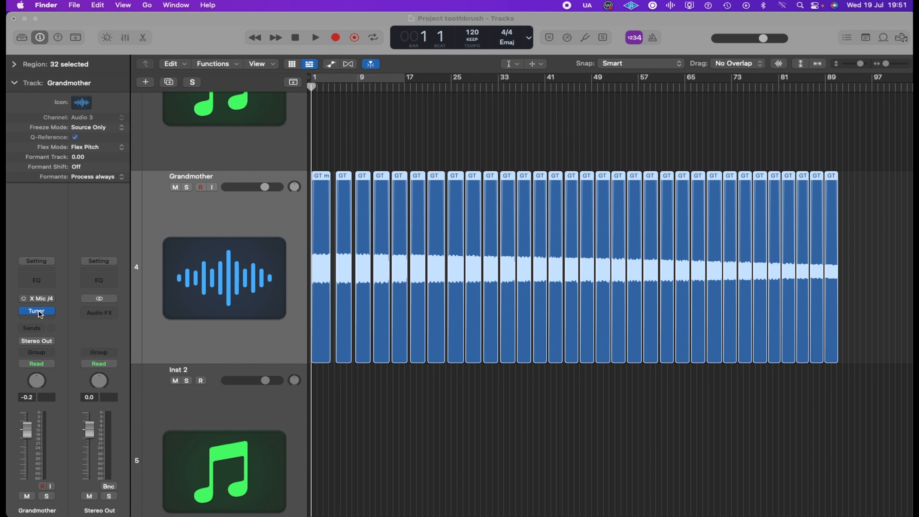
- Export the Grandmother track's regions as trimmed, normalized 16-bit WAVE files
click(37, 310)
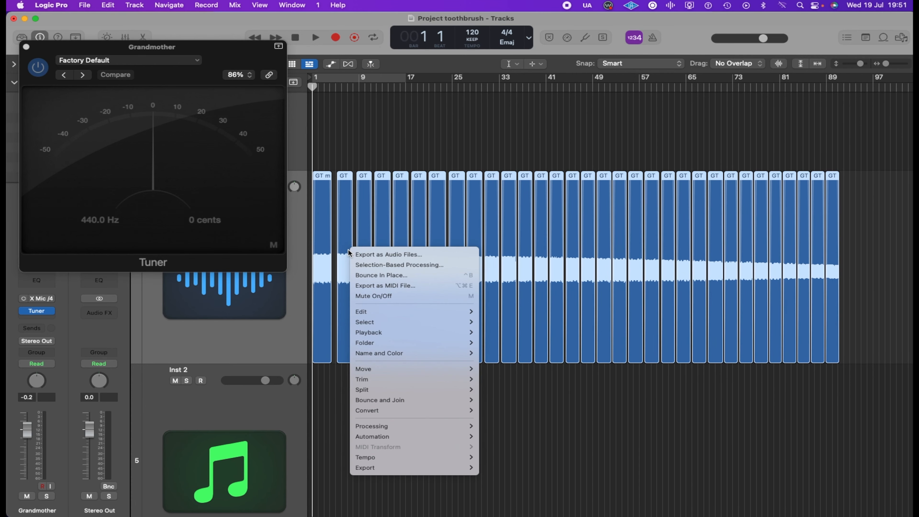
click(387, 254)
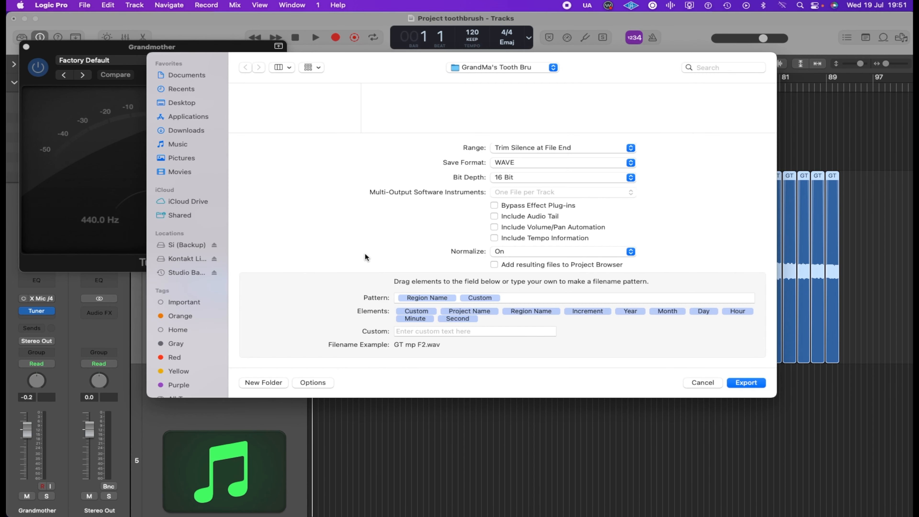
mouse_move(472, 74)
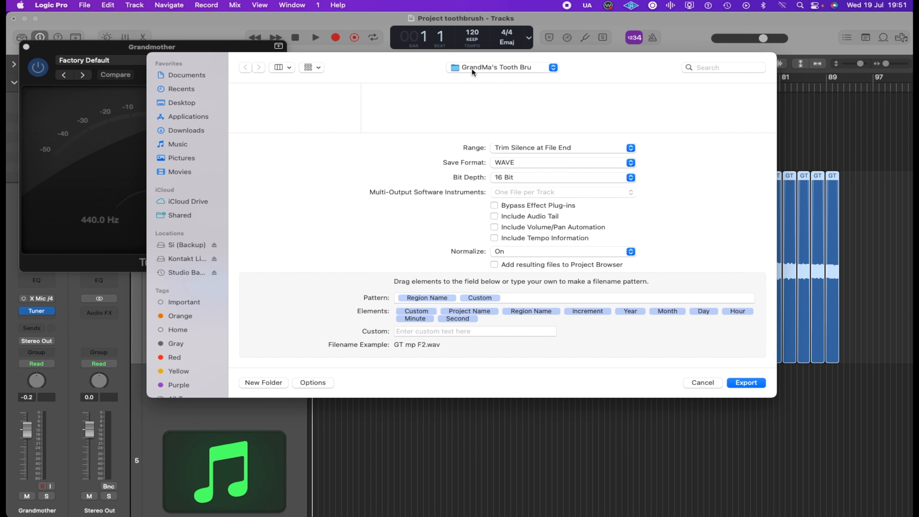
mouse_move(545, 160)
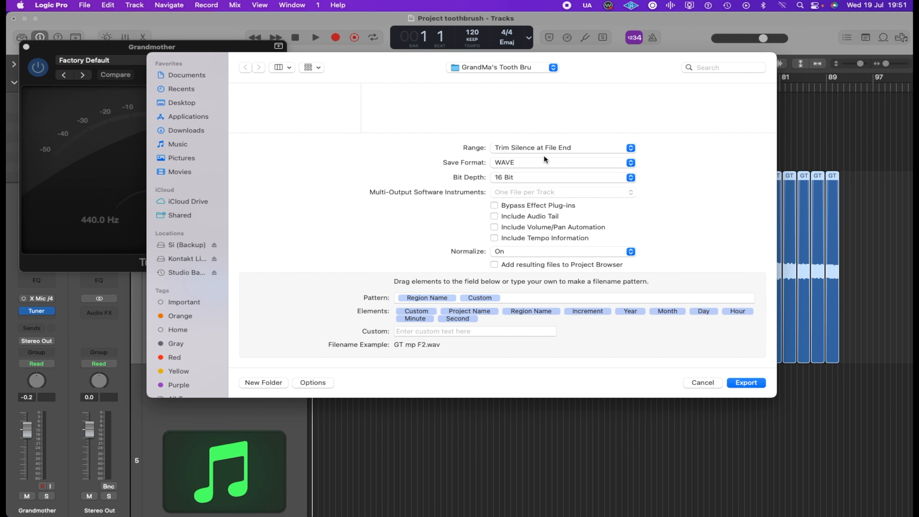
mouse_move(458, 295)
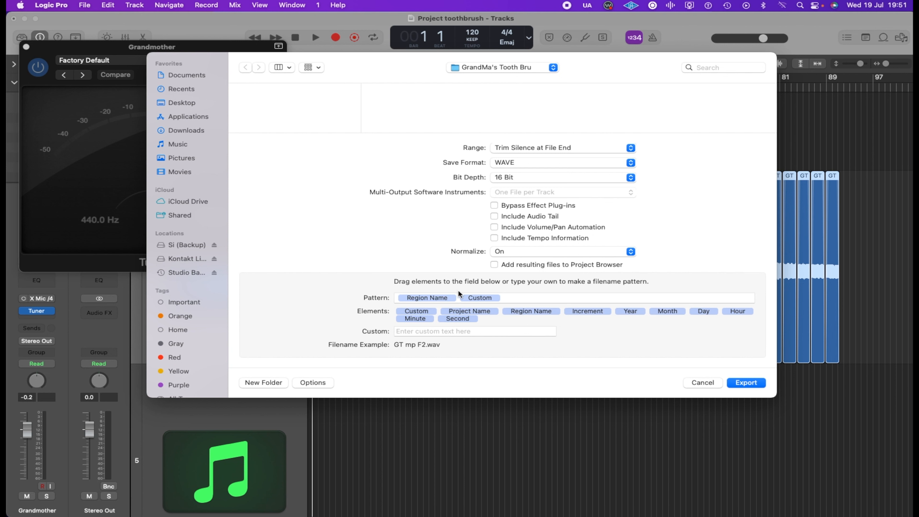
click(747, 383)
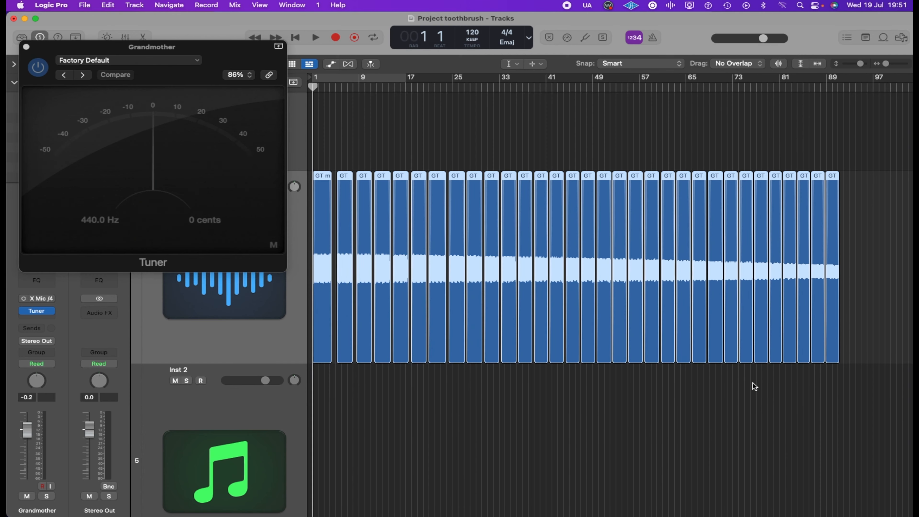
- Show the exported GT mp WAV files, one per note, in the Finder export folder
click(316, 37)
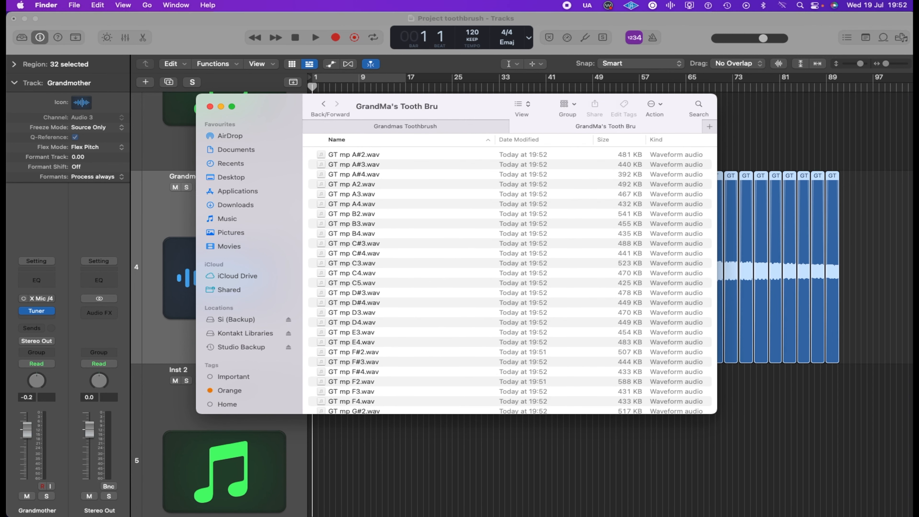
mouse_move(677, 10)
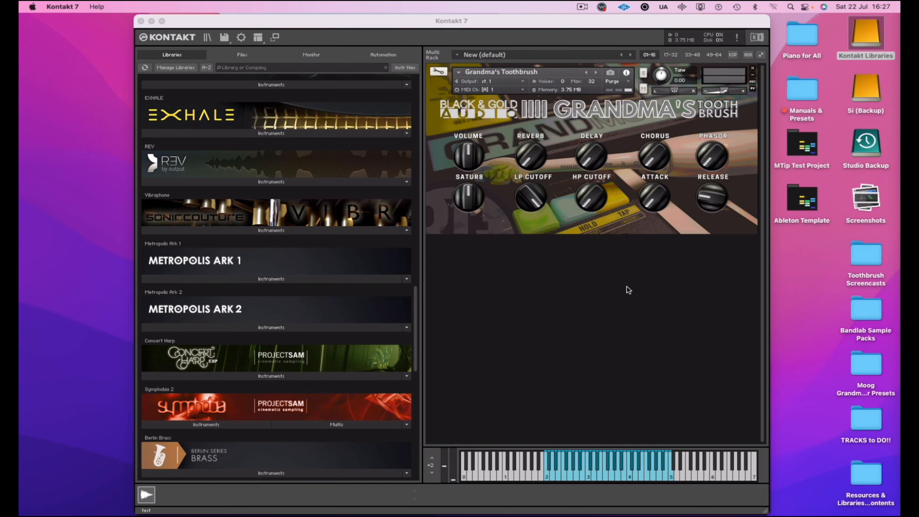
mouse_move(491, 134)
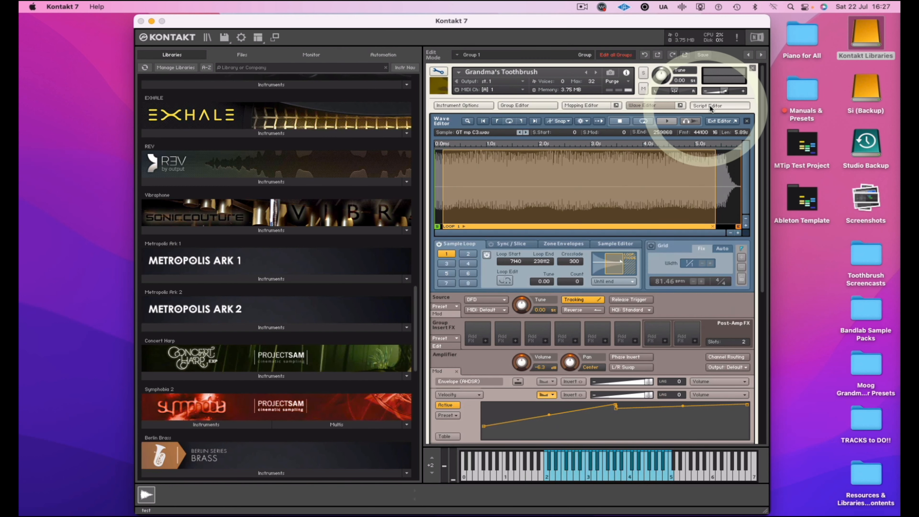
click(707, 106)
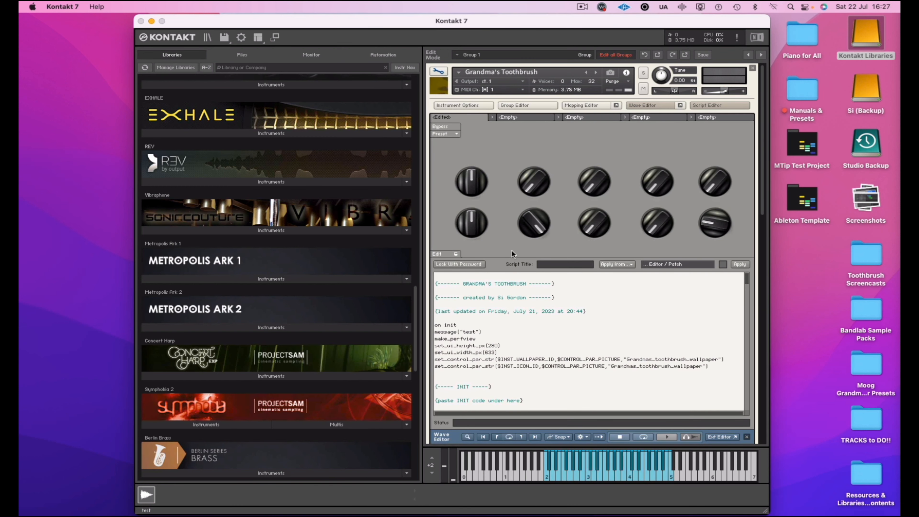
scroll(down, 3)
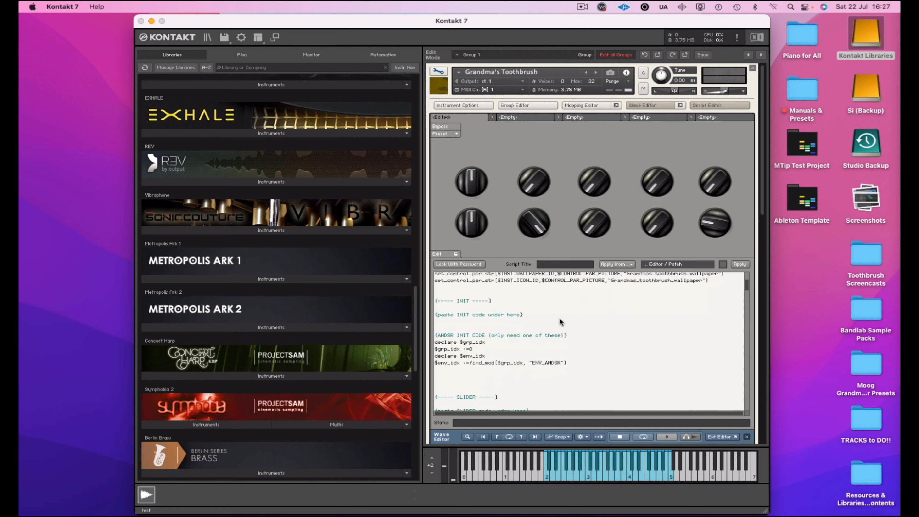
scroll(down, 3)
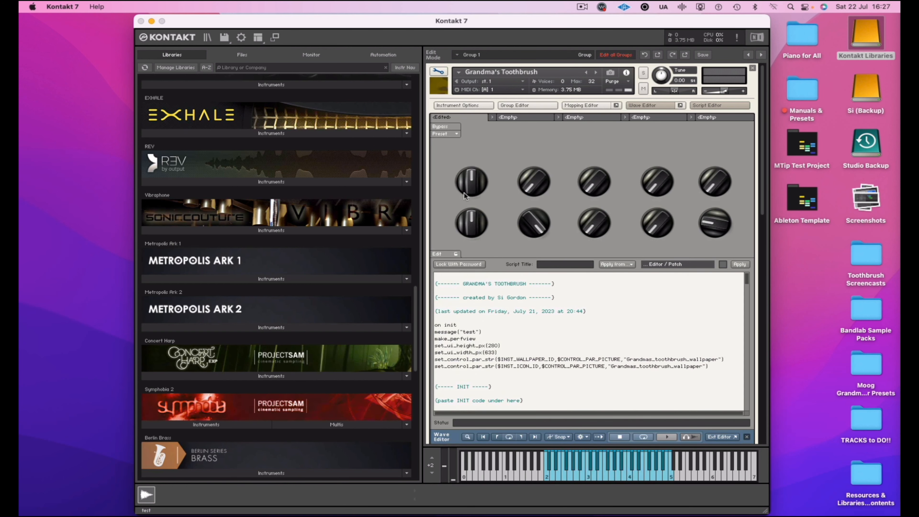
mouse_move(716, 255)
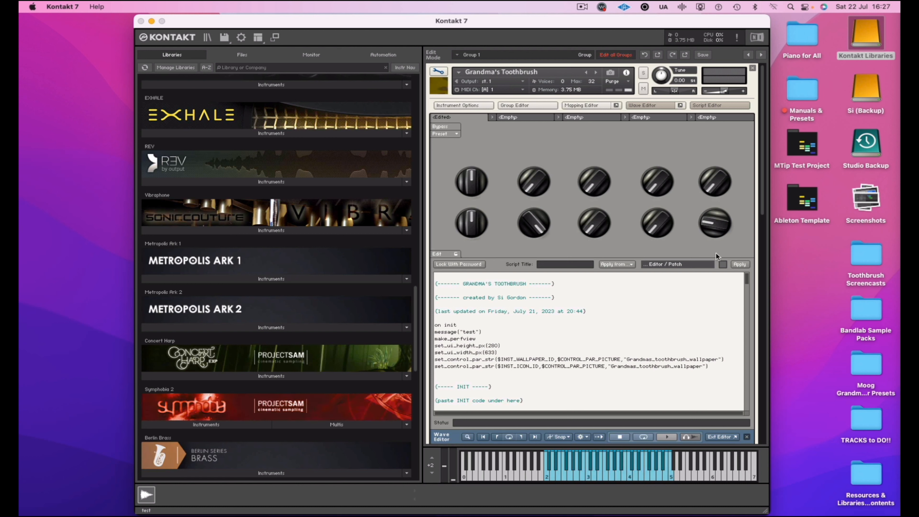
mouse_move(712, 109)
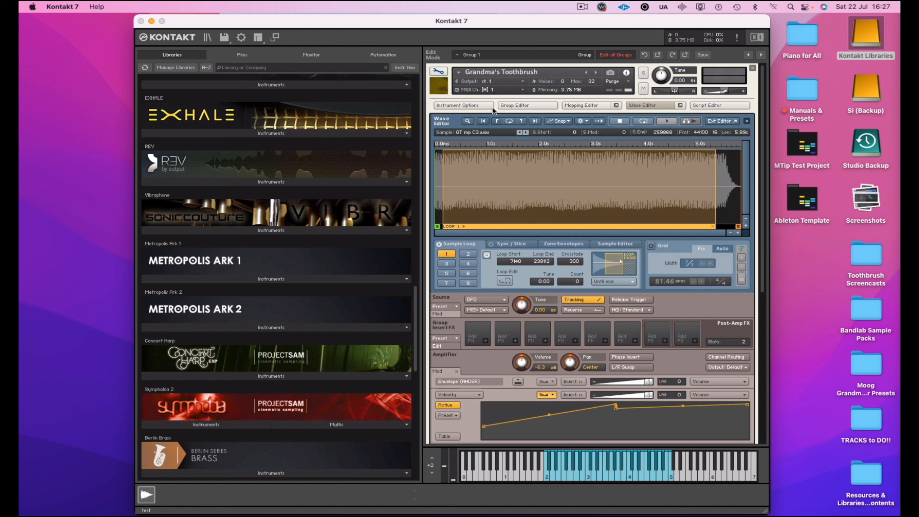
mouse_move(574, 111)
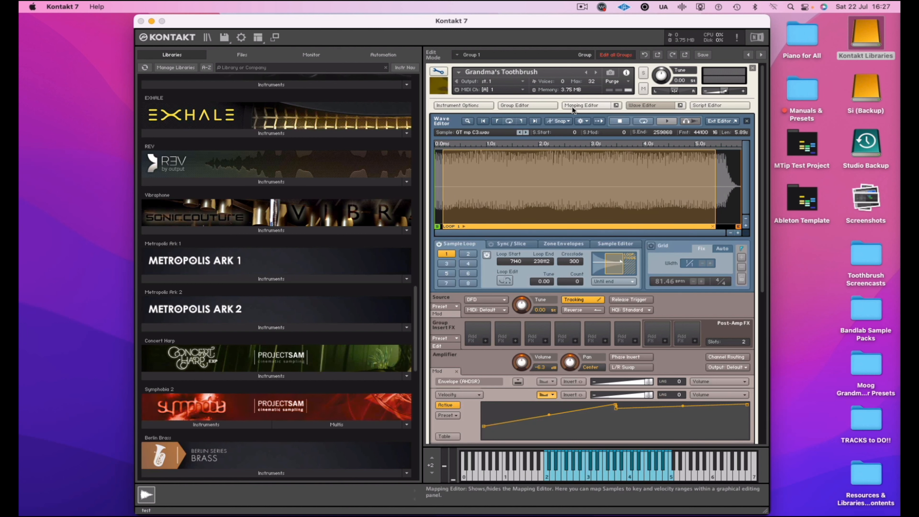
- Show the zone key/velocity map, then the amplifier envelope, insert effects and modulation below it
click(581, 105)
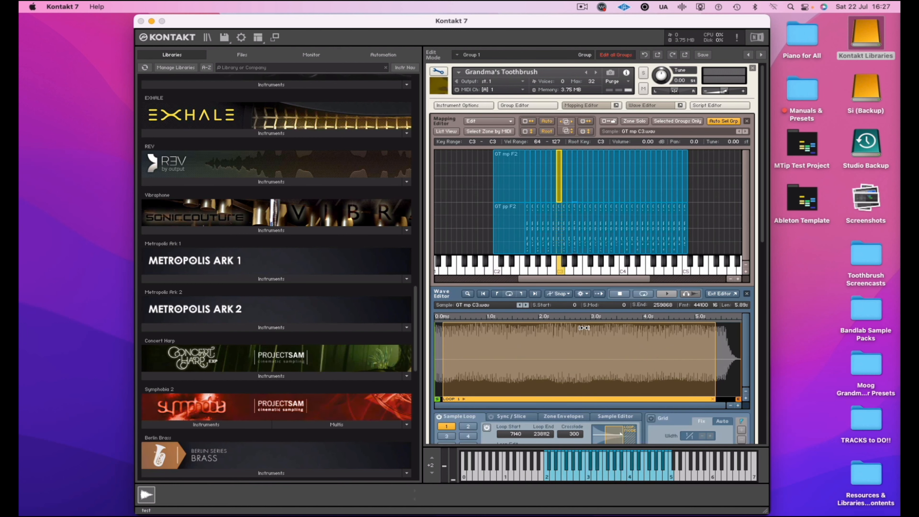
click(517, 106)
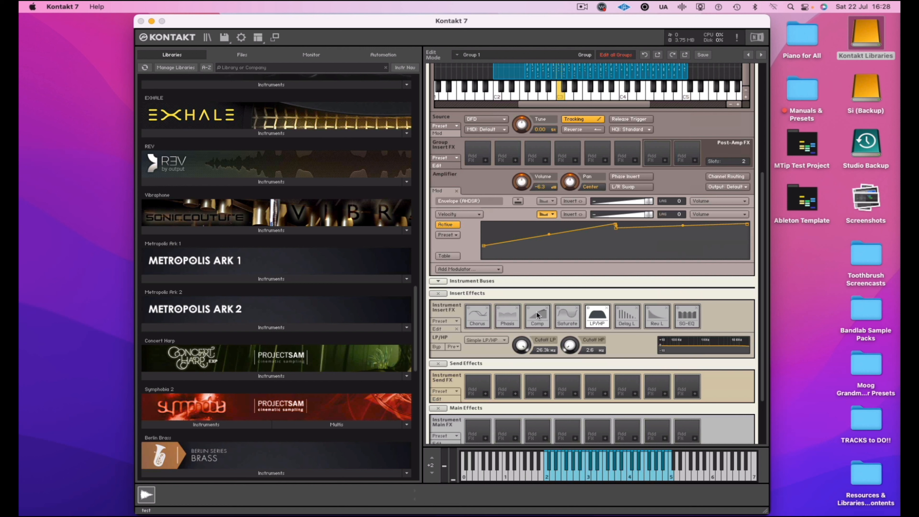
mouse_move(543, 317)
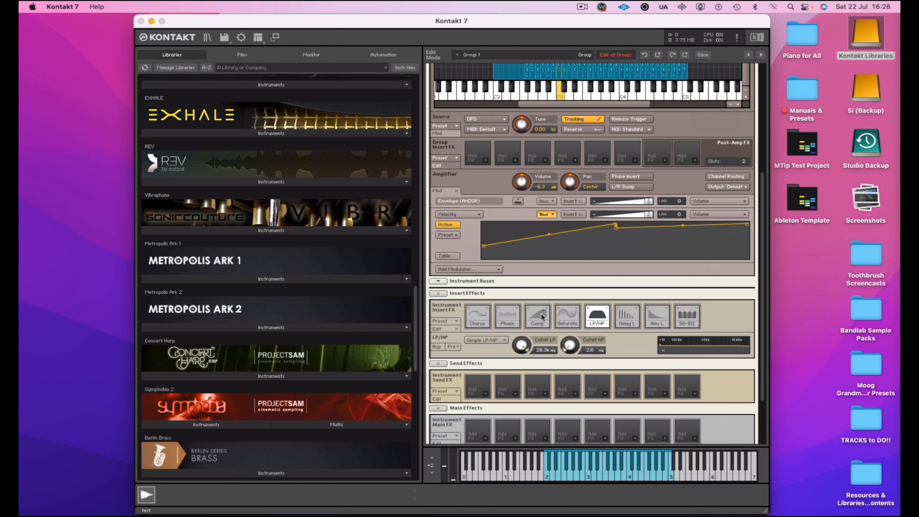
mouse_move(690, 324)
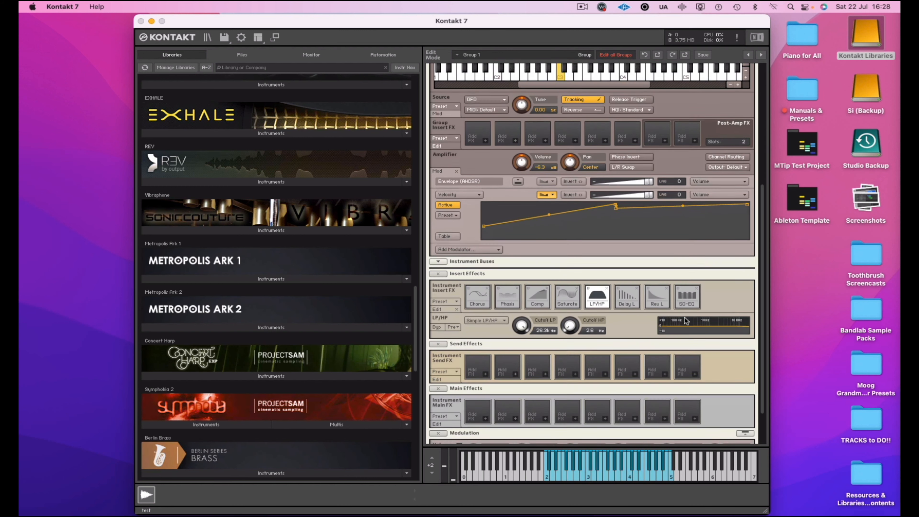
scroll(down, 3)
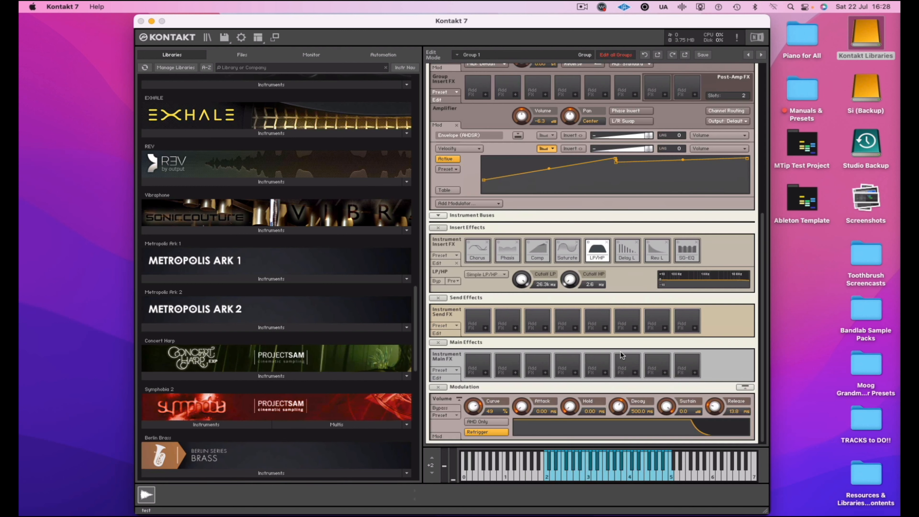
mouse_move(612, 437)
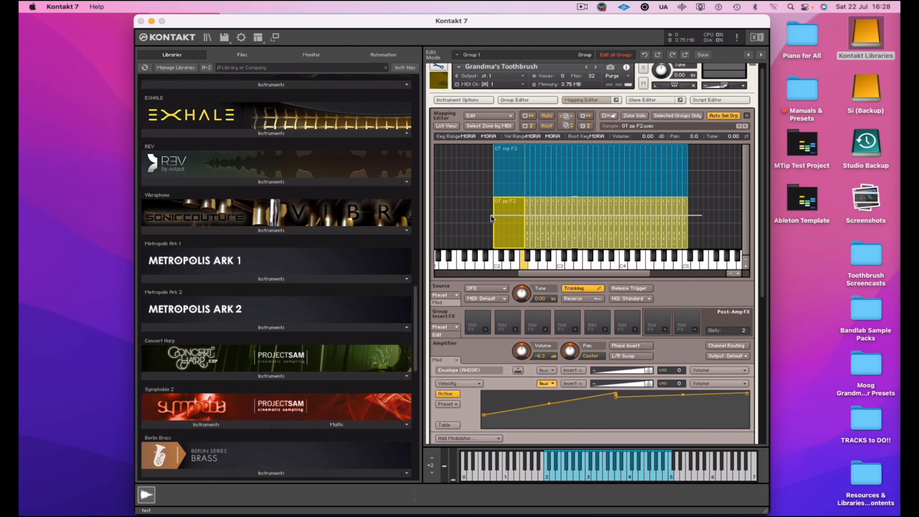
click(563, 234)
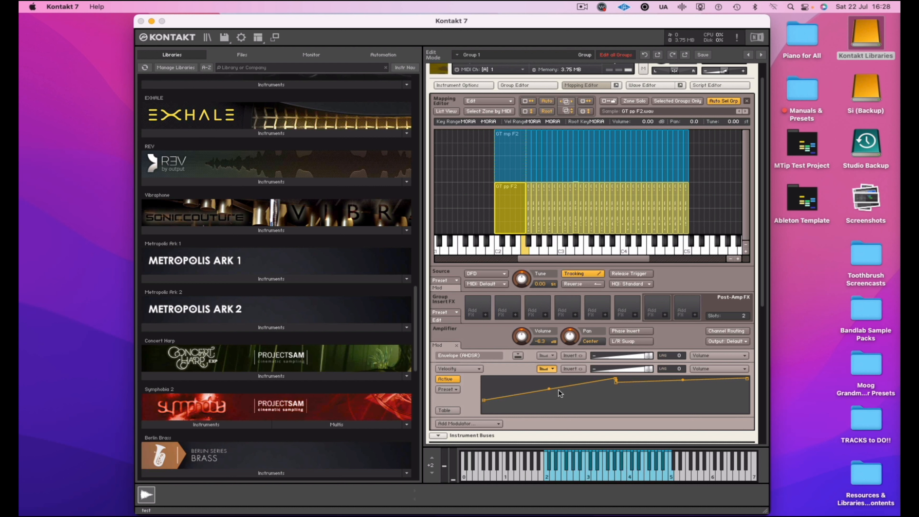
mouse_move(579, 372)
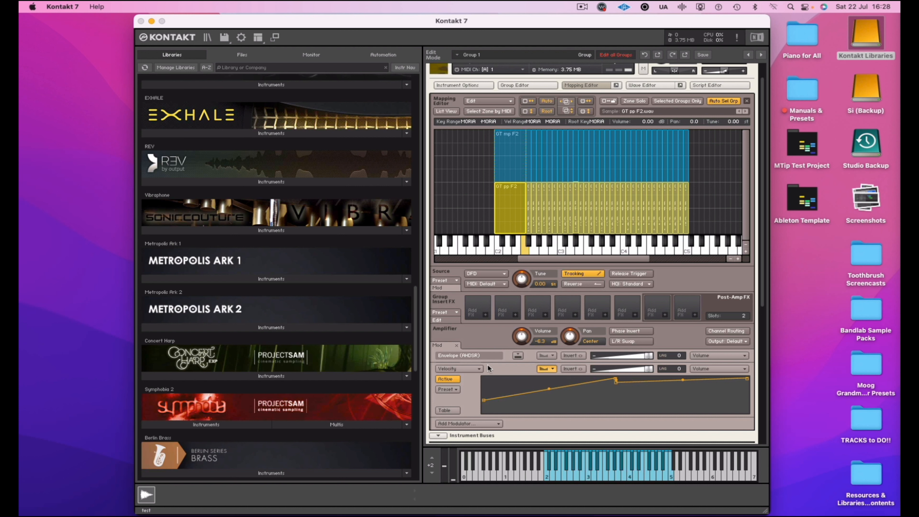
mouse_move(624, 401)
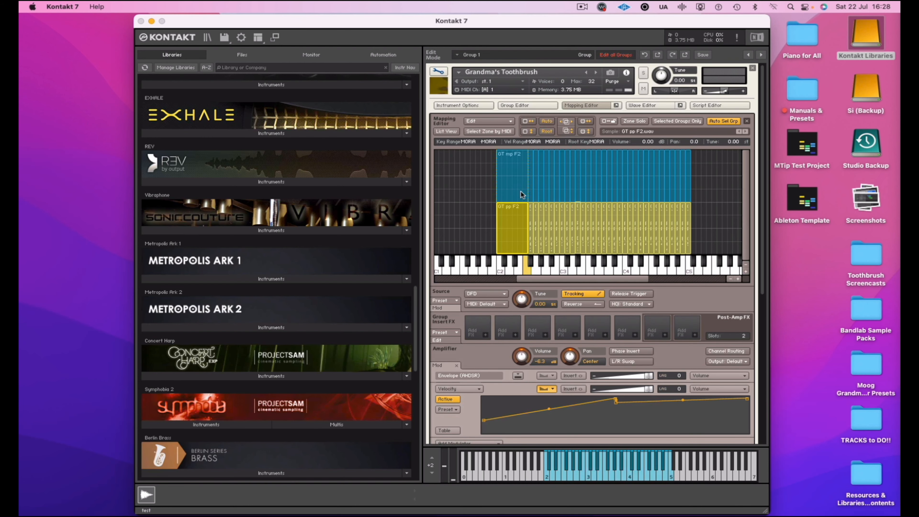
- Check the GT mp F3 sample's loop join in the Wave Editor, then return to the knob performance view
click(642, 105)
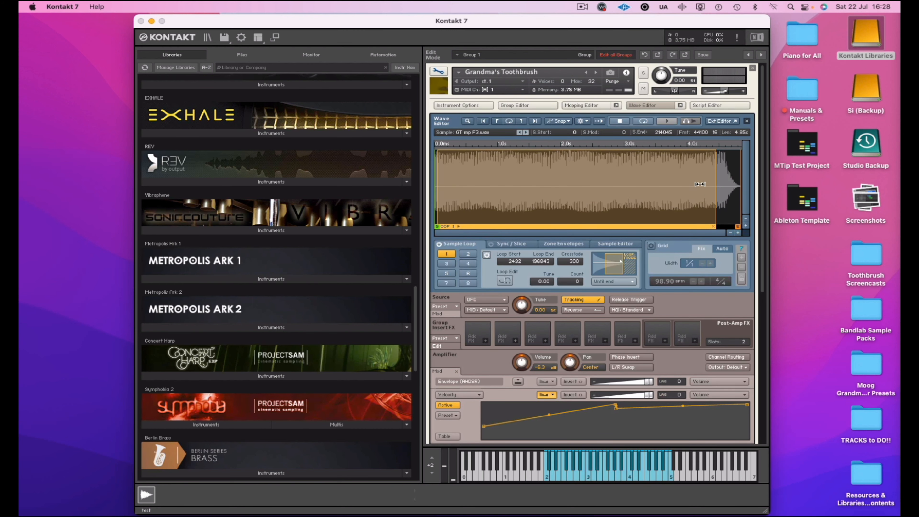
mouse_move(573, 264)
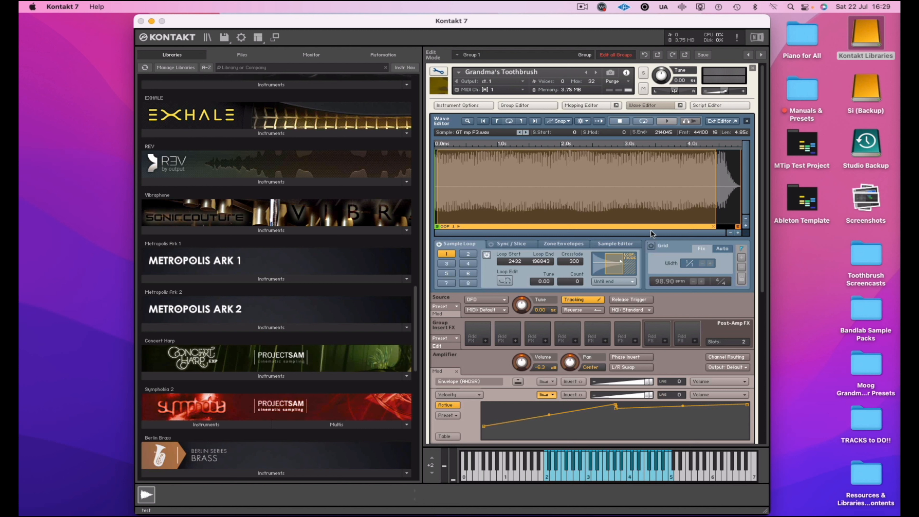
click(504, 280)
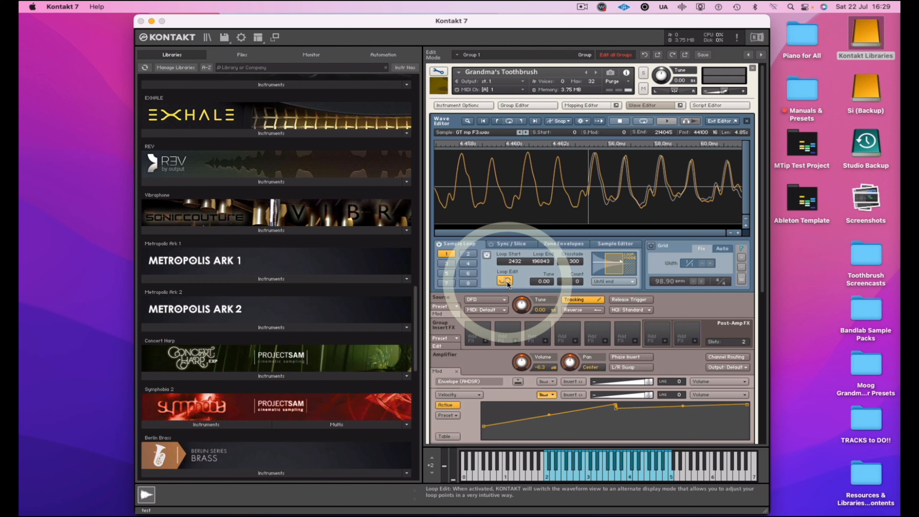
click(505, 280)
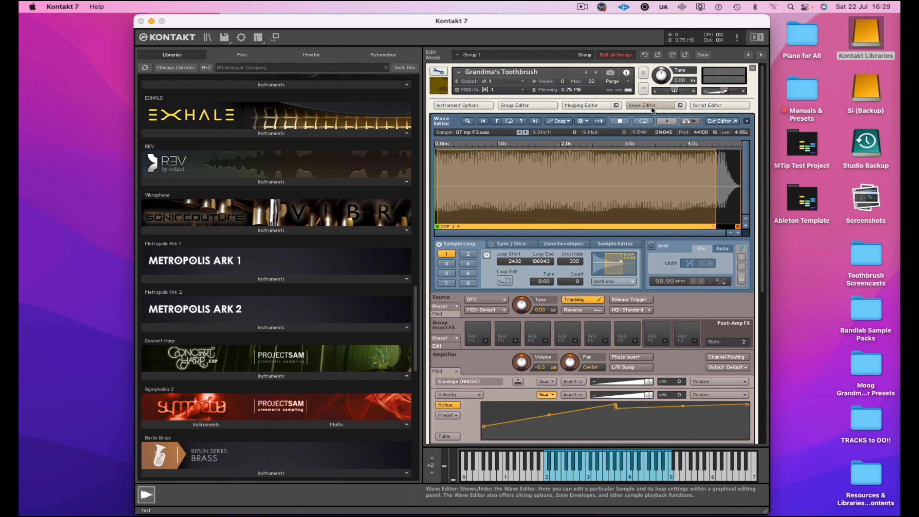
click(681, 106)
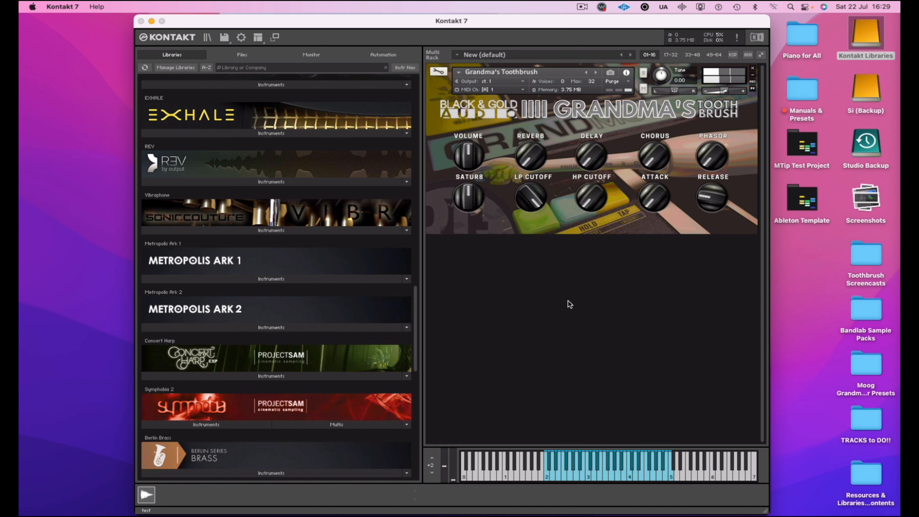
mouse_move(698, 205)
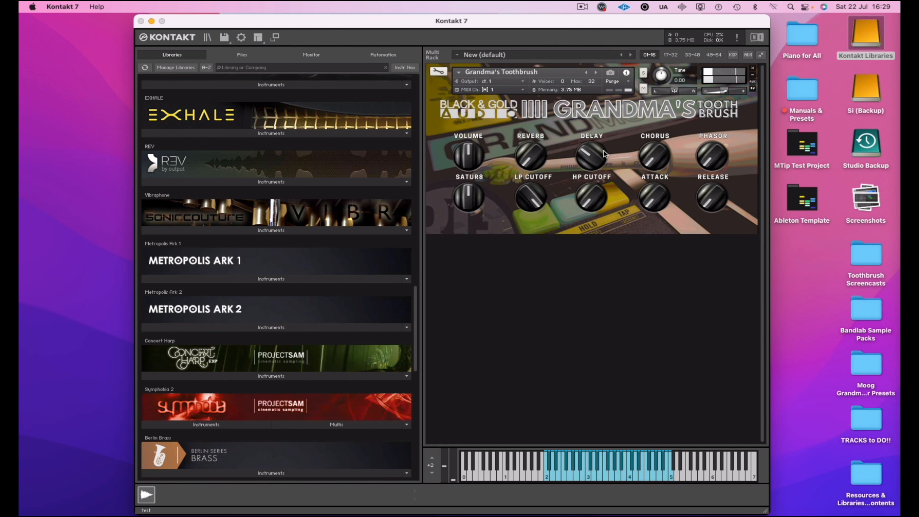
mouse_move(536, 163)
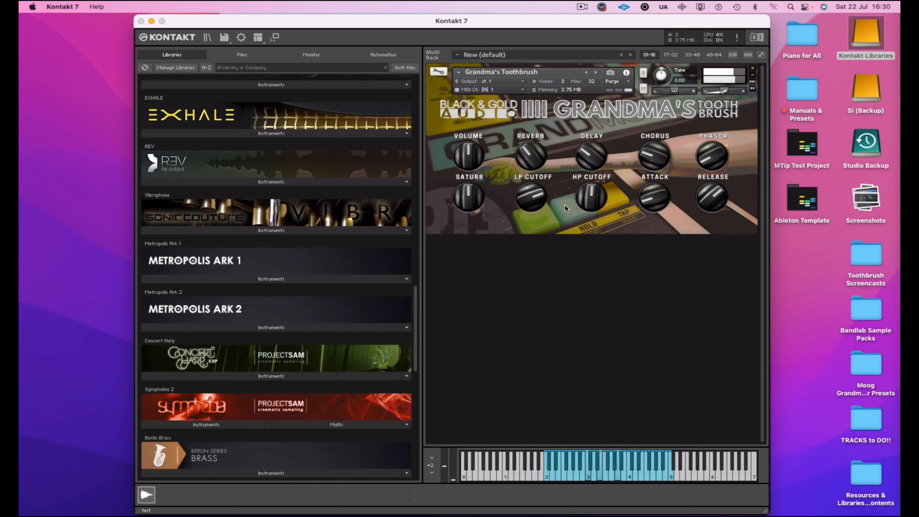
mouse_move(570, 216)
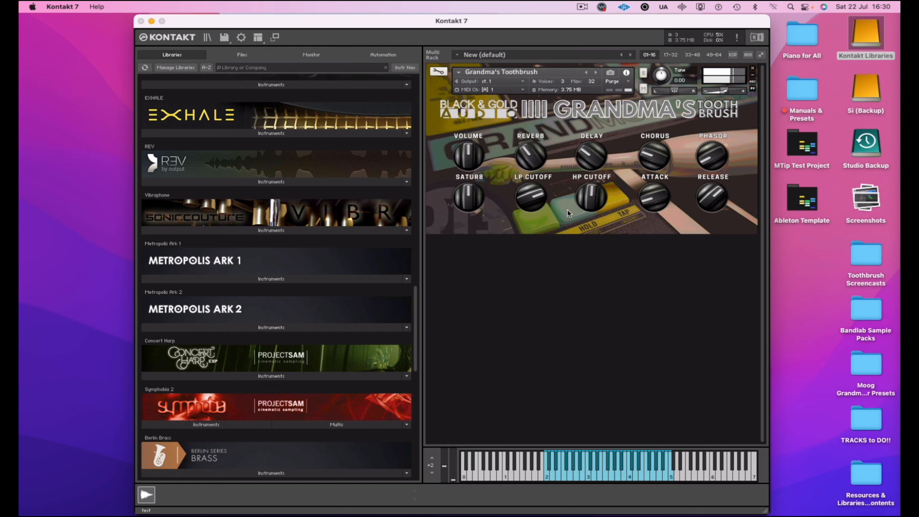